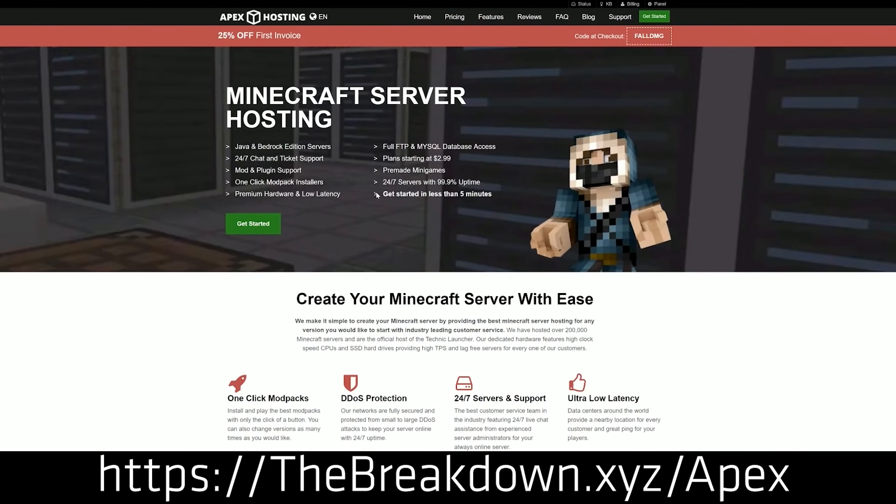
{"action": "mouse_move", "coordinate": [183, 145]}
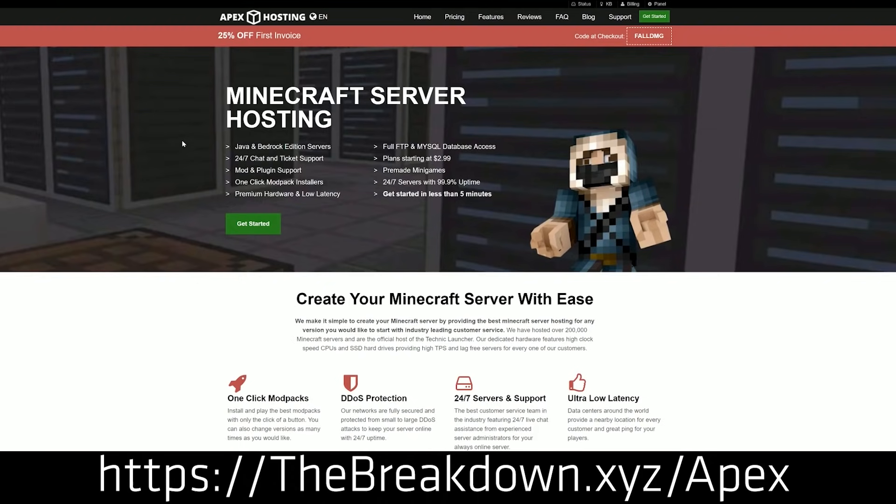
{"action": "mouse_move", "coordinate": [352, 280]}
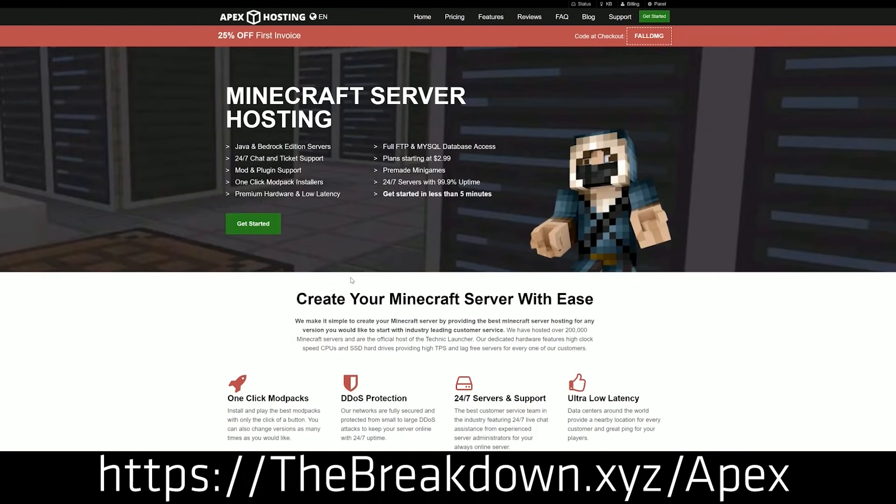
Step: Switch Server 2's JAR from Paper 1.13.2 to Minecraft 1.15 and dismiss the notice
{"action": "scroll", "scroll_direction": "down", "scroll_amount": 3}
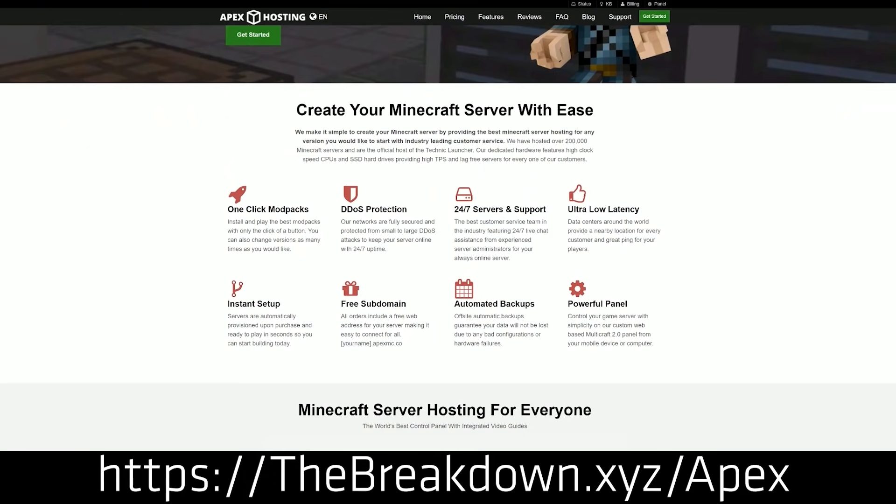
{"action": "double_click", "coordinate": [373, 209]}
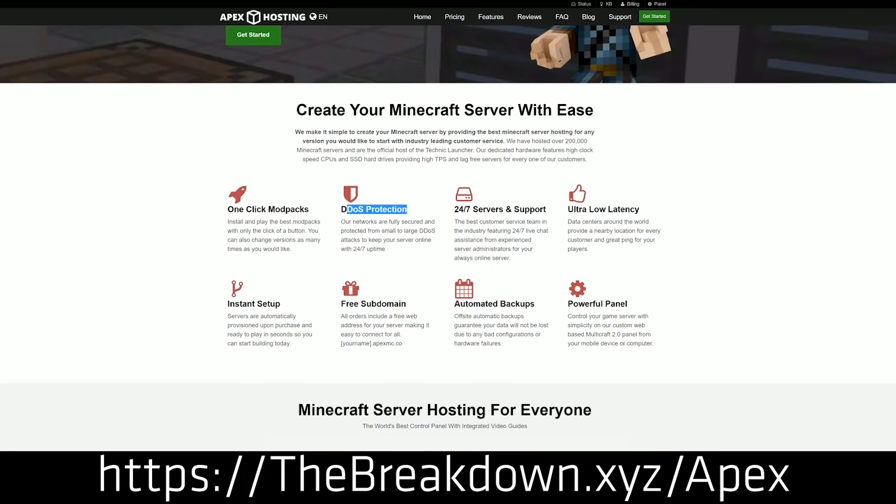
{"action": "double_click", "coordinate": [499, 208]}
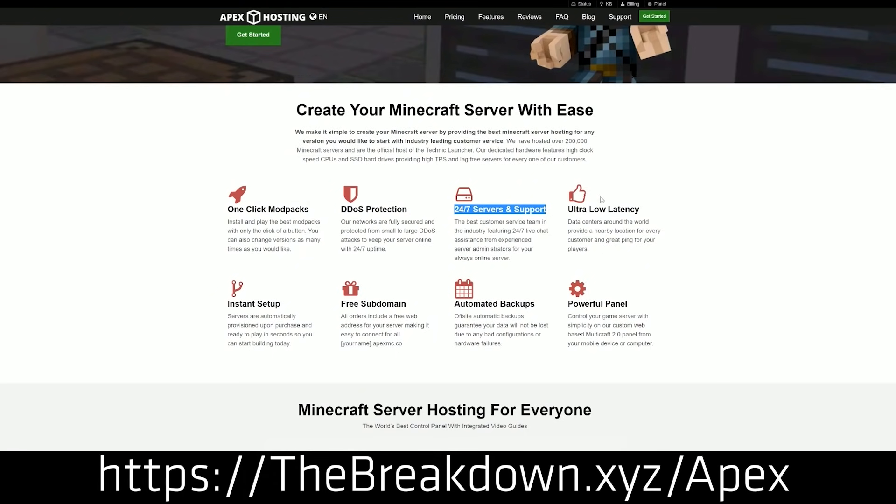
{"action": "mouse_move", "coordinate": [453, 306]}
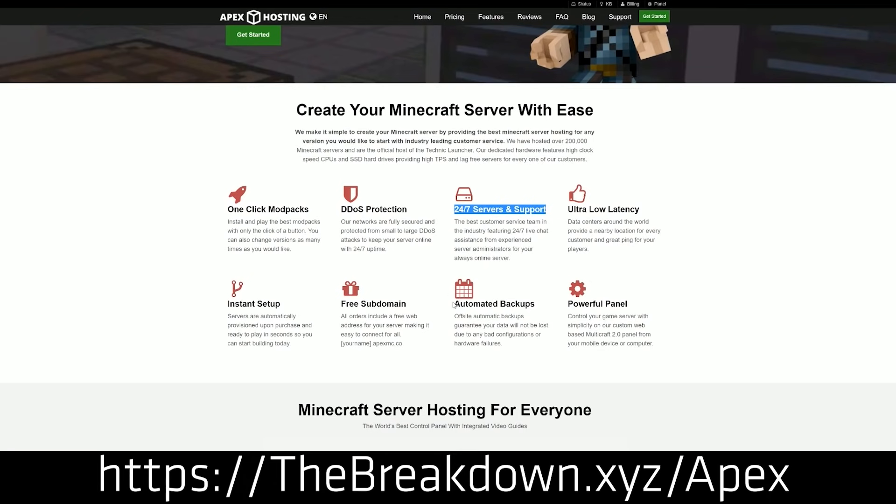
{"action": "mouse_move", "coordinate": [303, 310]}
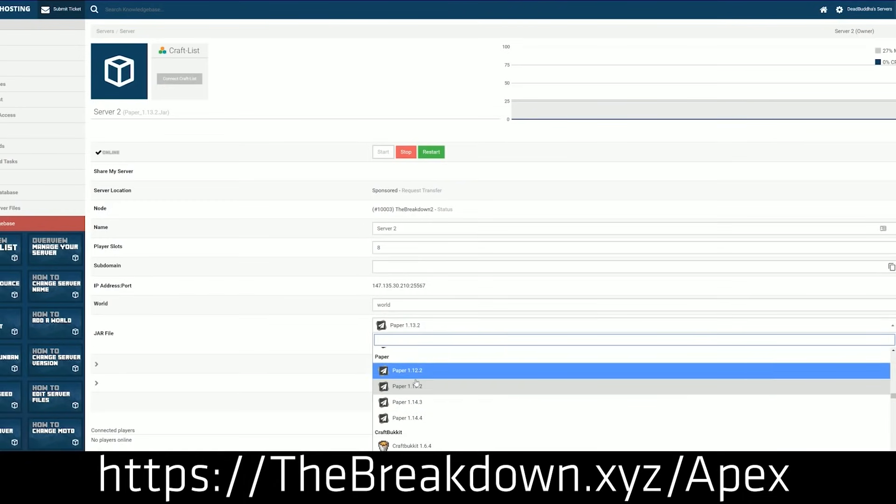
{"action": "scroll", "scroll_direction": "down", "scroll_amount": 3}
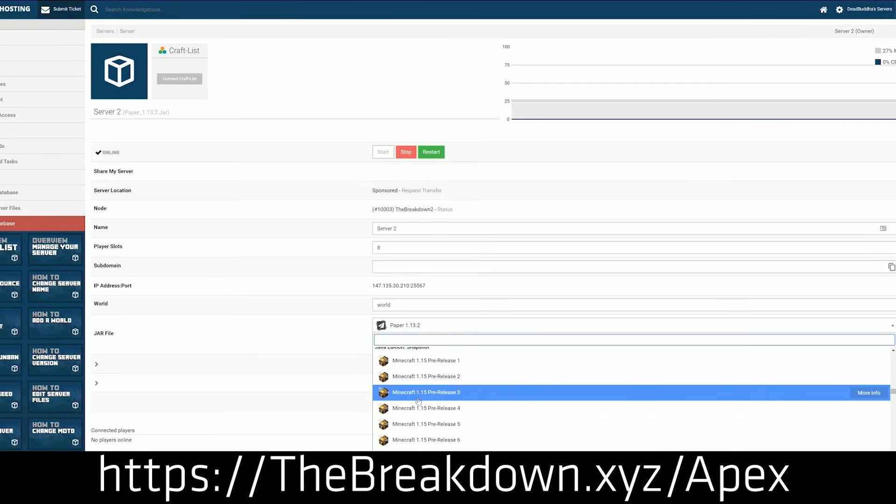
{"action": "scroll", "scroll_direction": "up", "scroll_amount": 3}
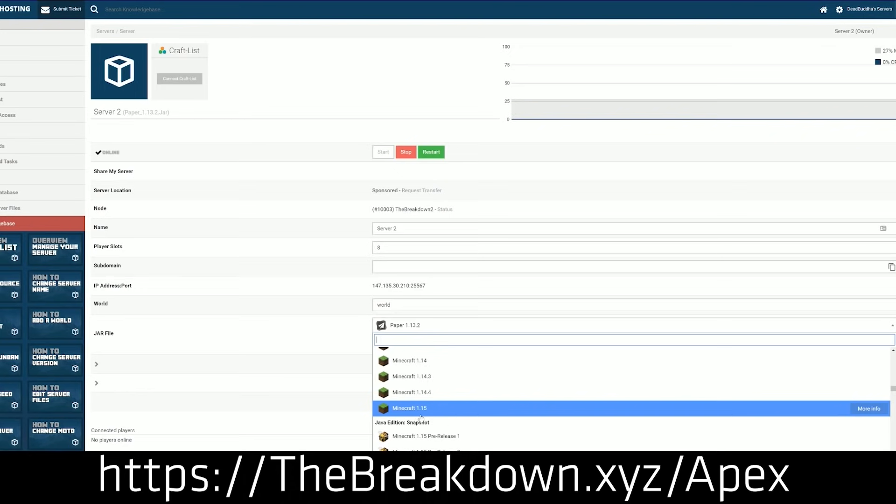
{"action": "left_click", "coordinate": [409, 408]}
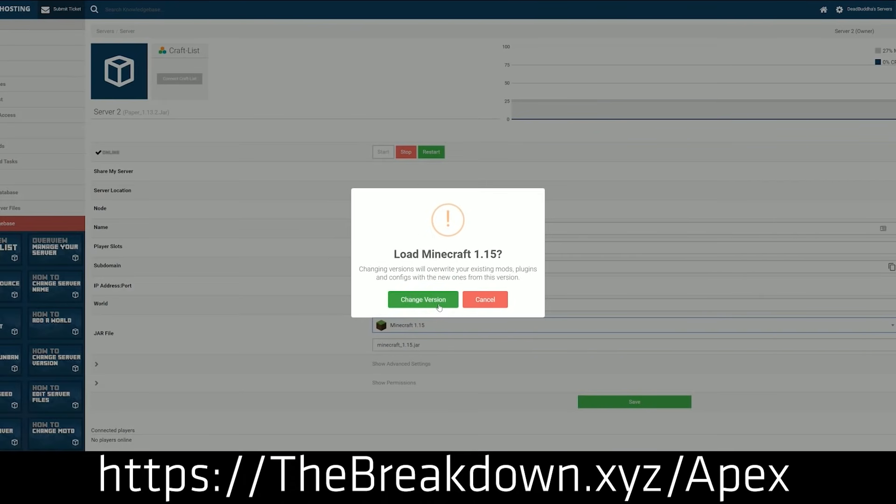
{"action": "left_click", "coordinate": [422, 299]}
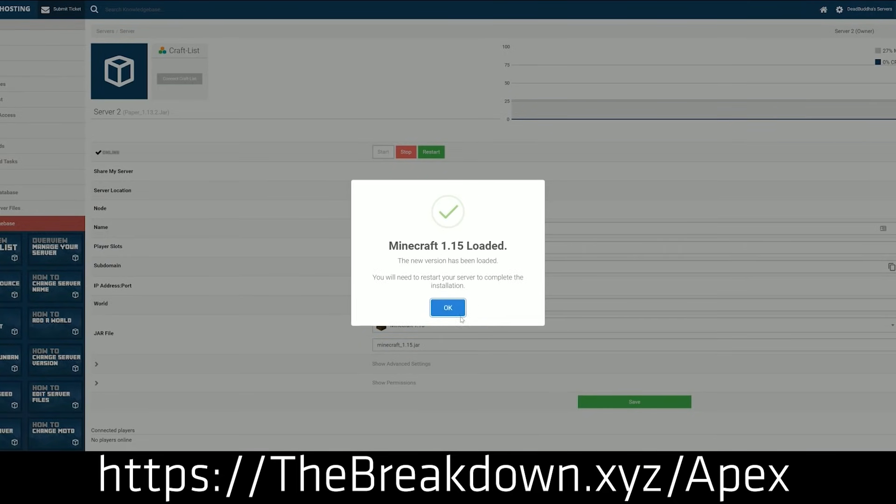
{"action": "mouse_move", "coordinate": [481, 190]}
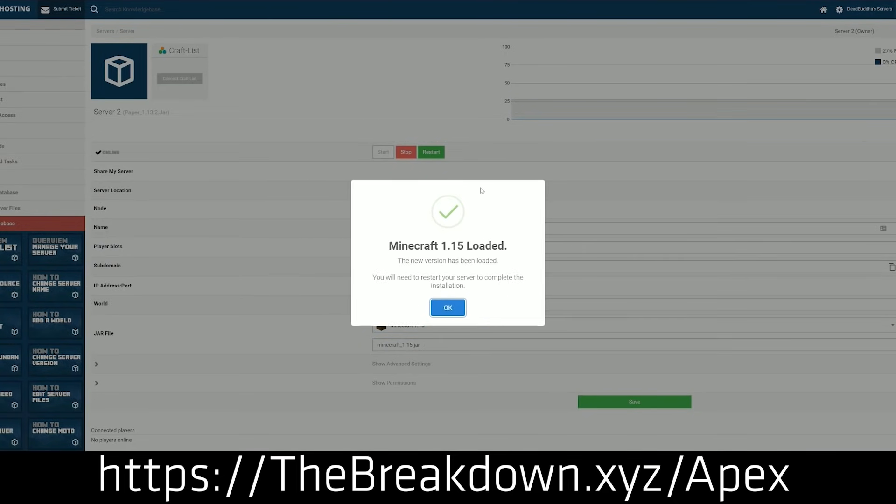
{"action": "left_click", "coordinate": [447, 307]}
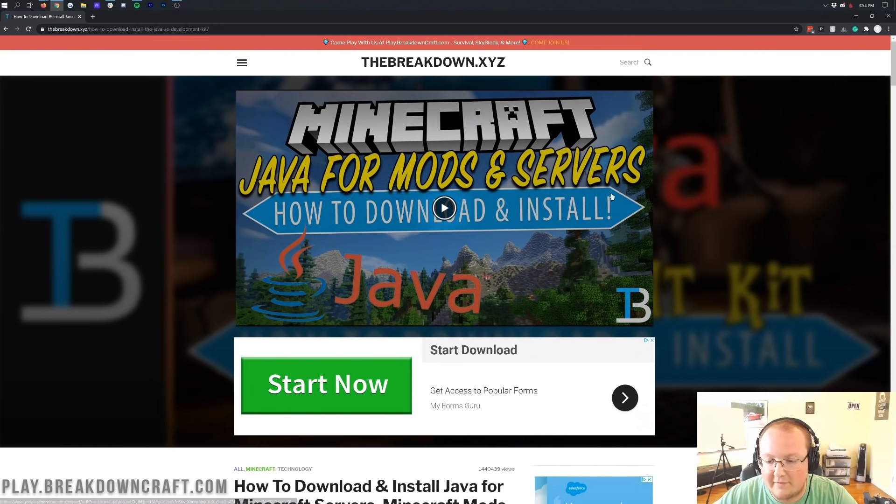
{"action": "mouse_move", "coordinate": [829, 258]}
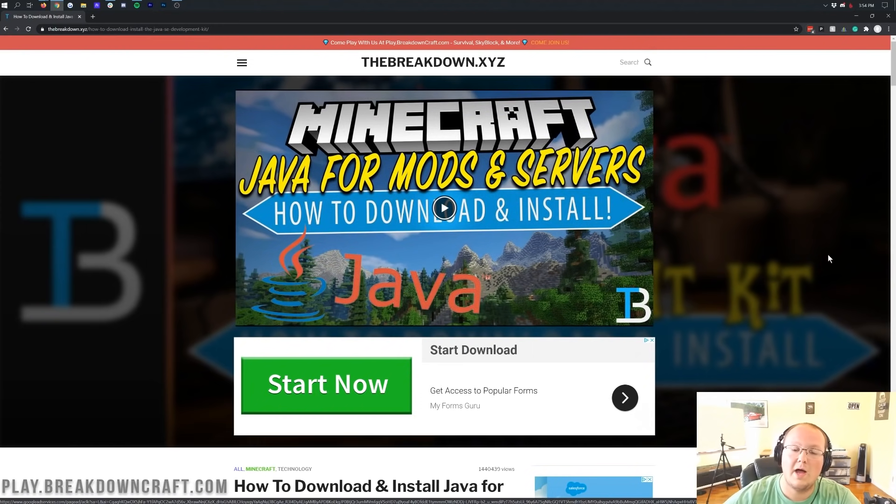
{"action": "scroll", "scroll_direction": "down", "scroll_amount": 3}
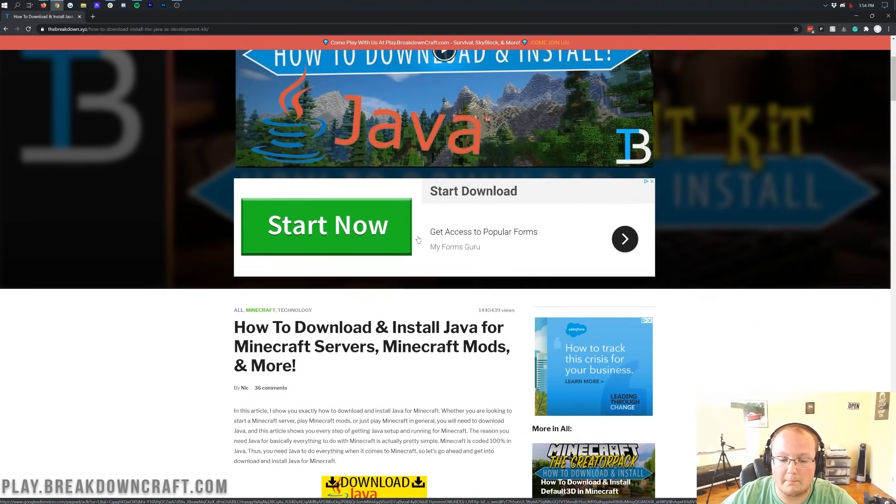
{"action": "scroll", "scroll_direction": "down", "scroll_amount": 3}
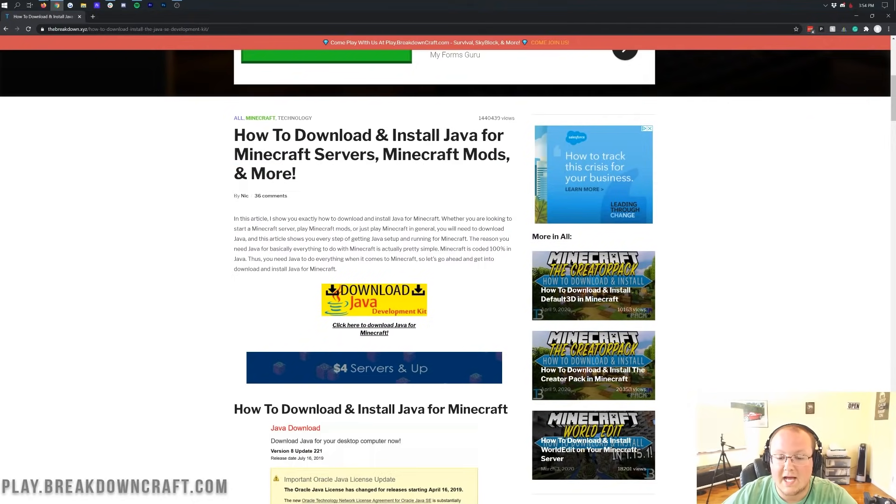
{"action": "scroll", "scroll_direction": "down", "scroll_amount": 3}
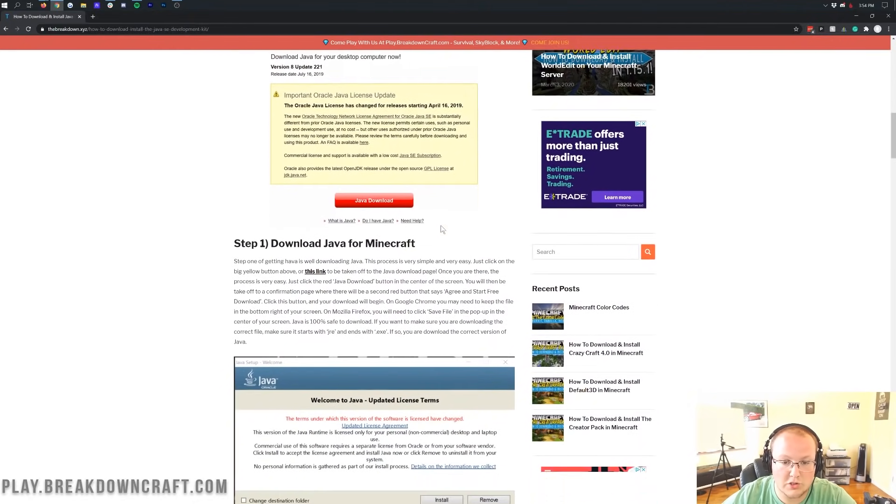
{"action": "scroll", "scroll_direction": "down", "scroll_amount": 3}
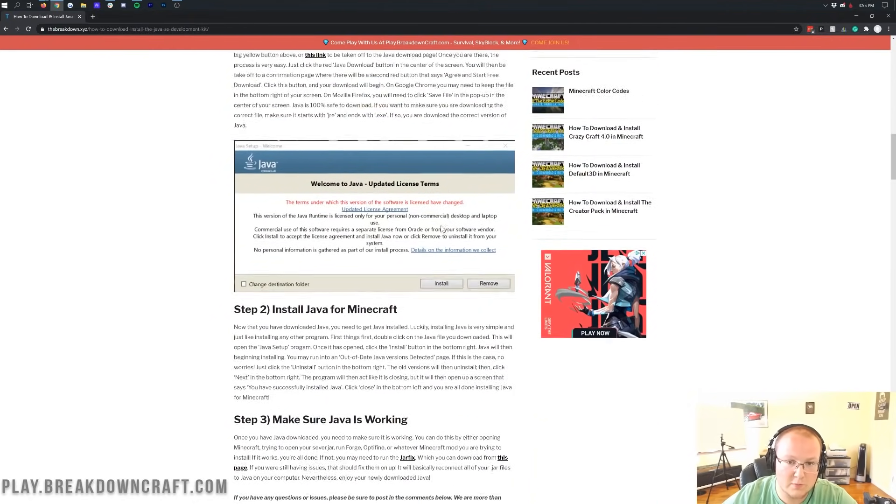
{"action": "scroll", "scroll_direction": "up", "scroll_amount": 3}
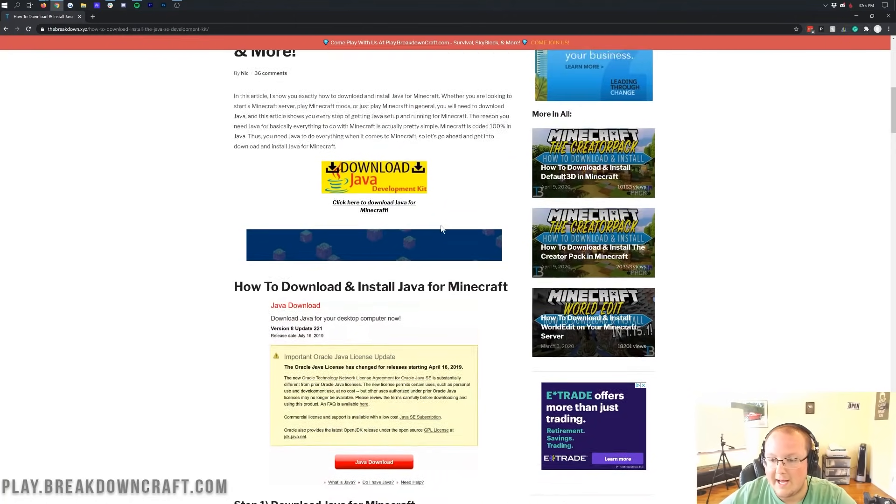
{"action": "scroll", "scroll_direction": "up", "scroll_amount": 3}
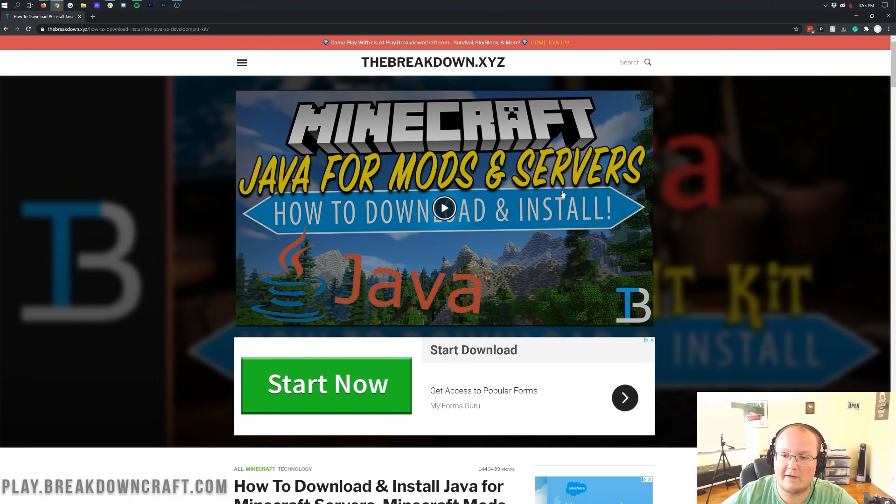
{"action": "mouse_move", "coordinate": [730, 119]}
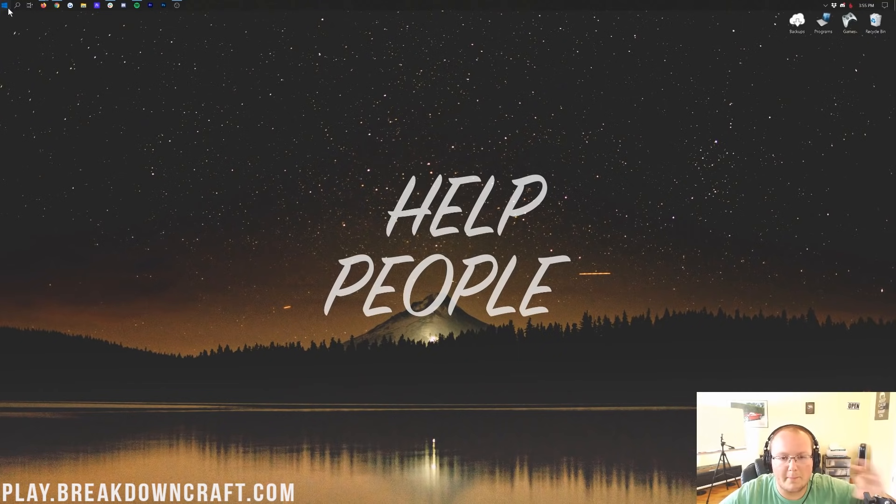
Step: Search 'control' from the Start menu and launch Control Panel
{"action": "left_click", "coordinate": [4, 5]}
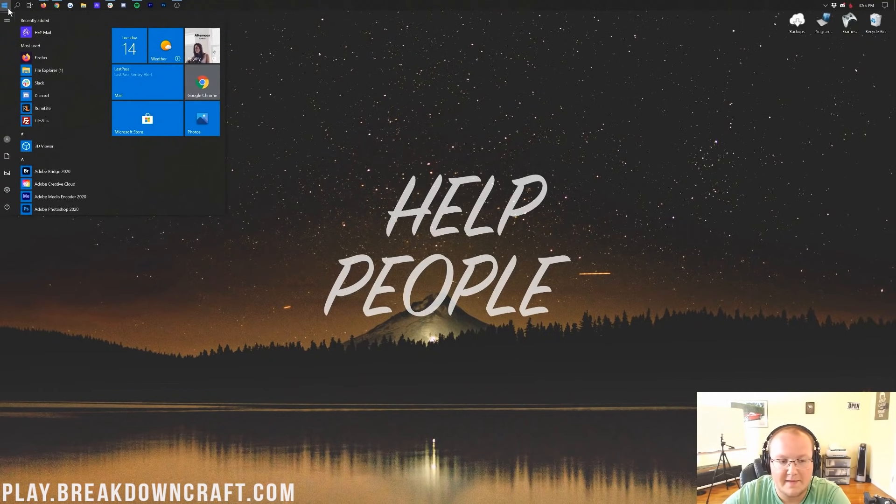
{"action": "type", "text": "control"}
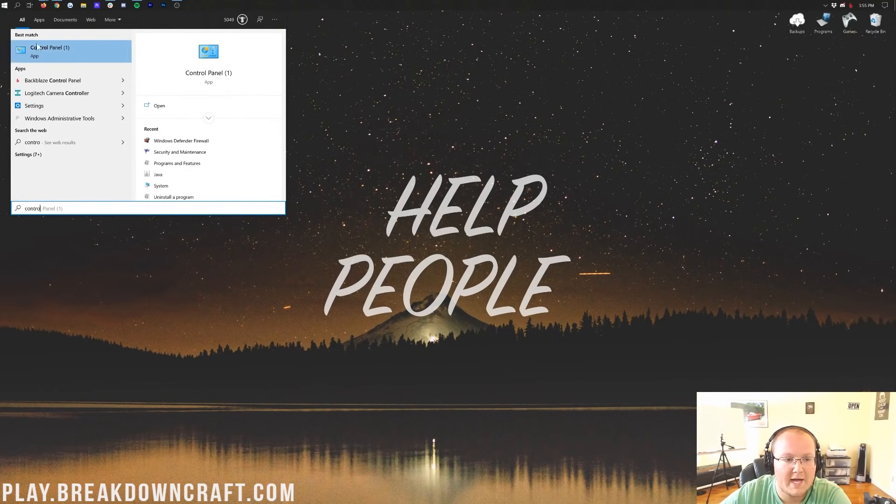
{"action": "mouse_move", "coordinate": [63, 51]}
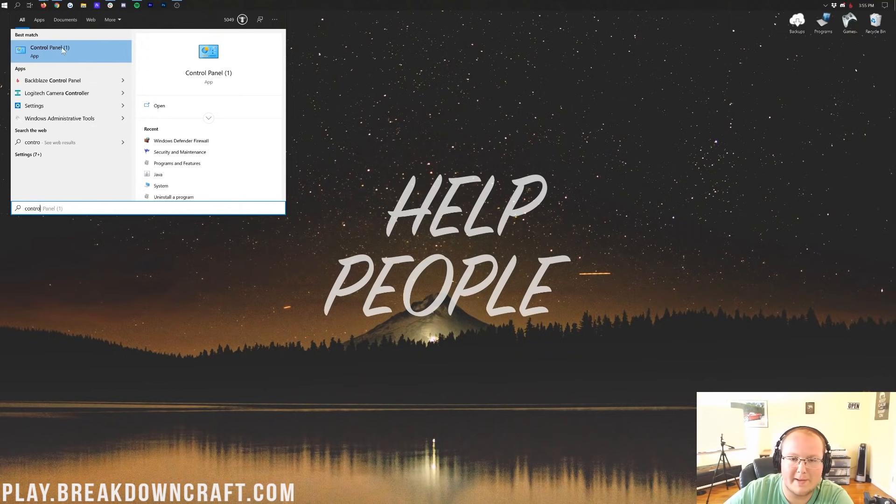
{"action": "mouse_move", "coordinate": [73, 60]}
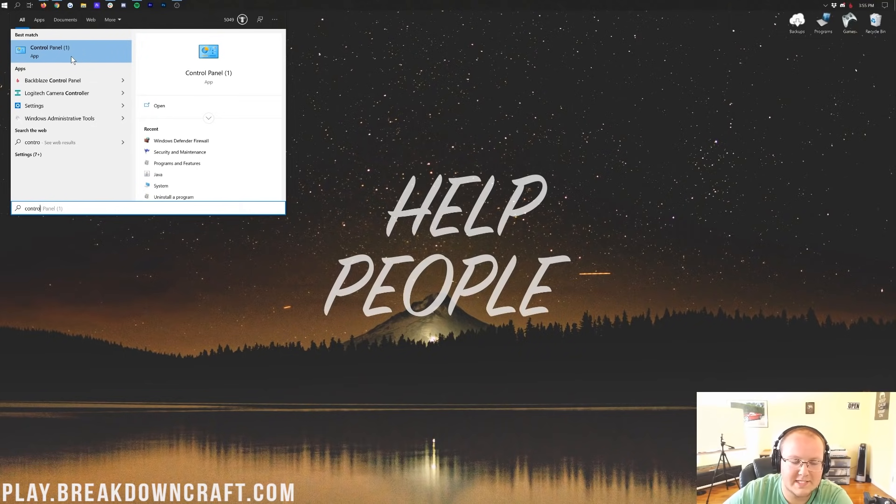
{"action": "left_click", "coordinate": [50, 51]}
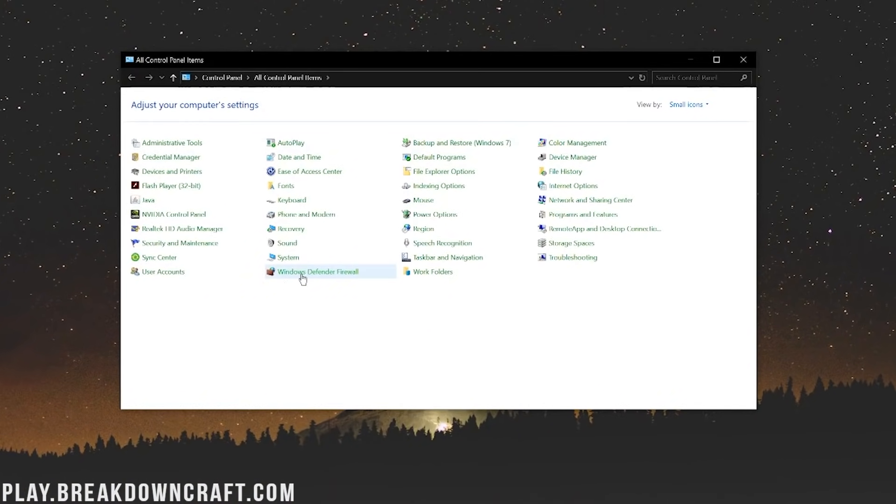
{"action": "mouse_move", "coordinate": [302, 278]}
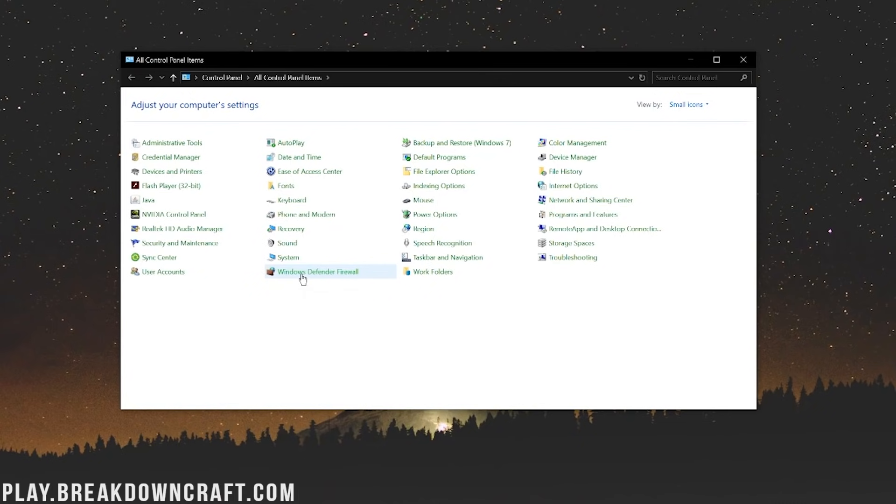
{"action": "mouse_move", "coordinate": [267, 282]}
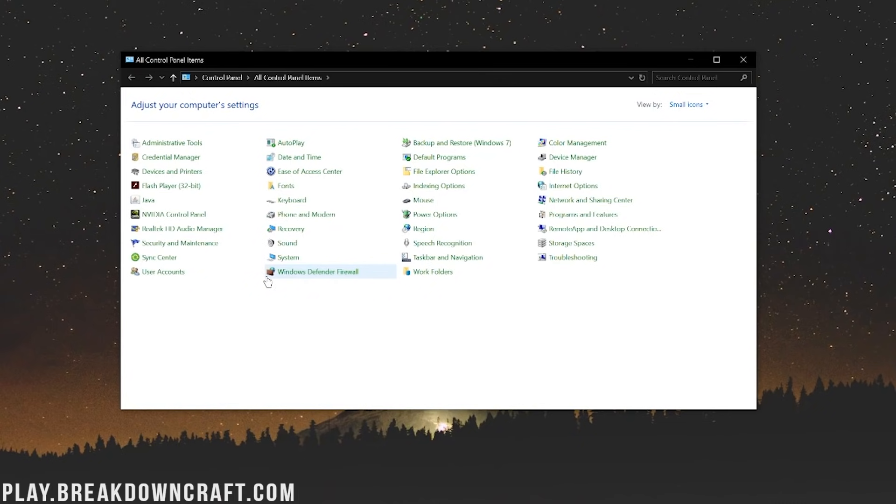
Step: Go to Windows Defender Firewall and launch its Advanced settings console
{"action": "left_click", "coordinate": [317, 271]}
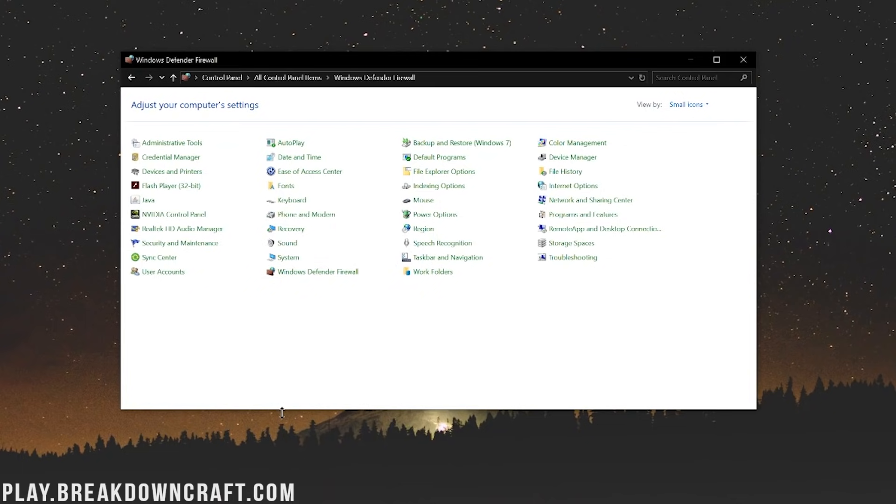
{"action": "left_click", "coordinate": [317, 271]}
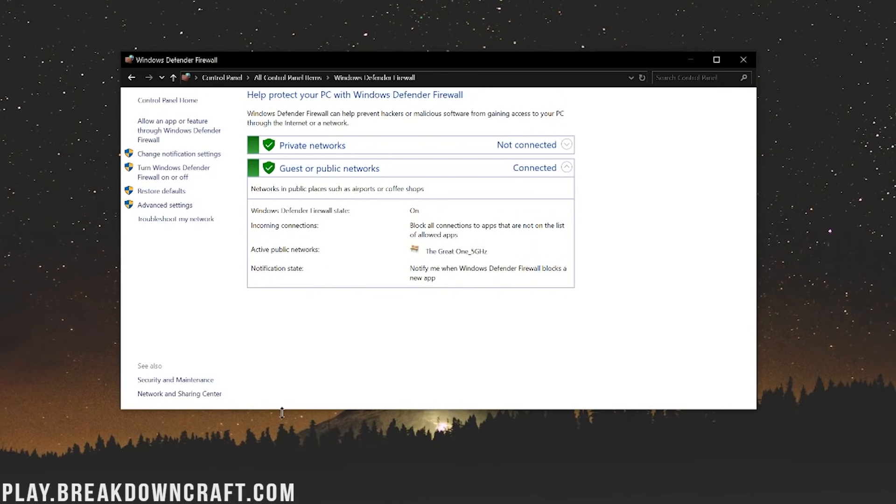
{"action": "mouse_move", "coordinate": [176, 218]}
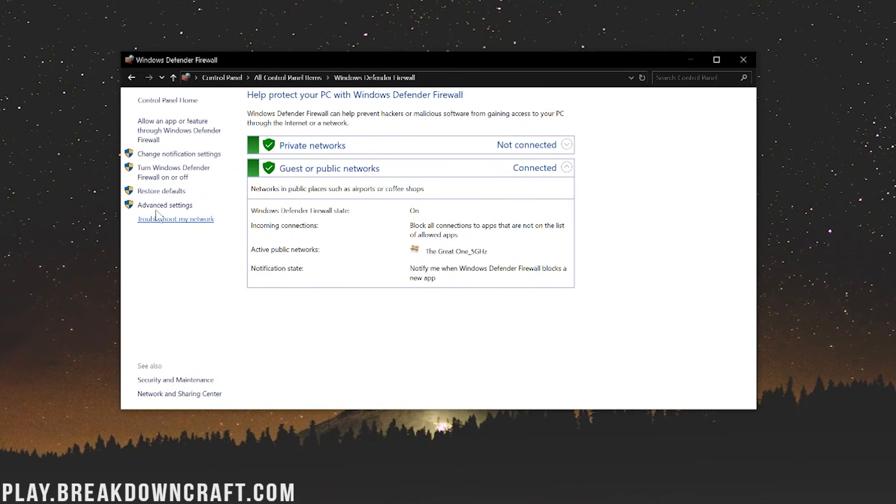
{"action": "mouse_move", "coordinate": [164, 204]}
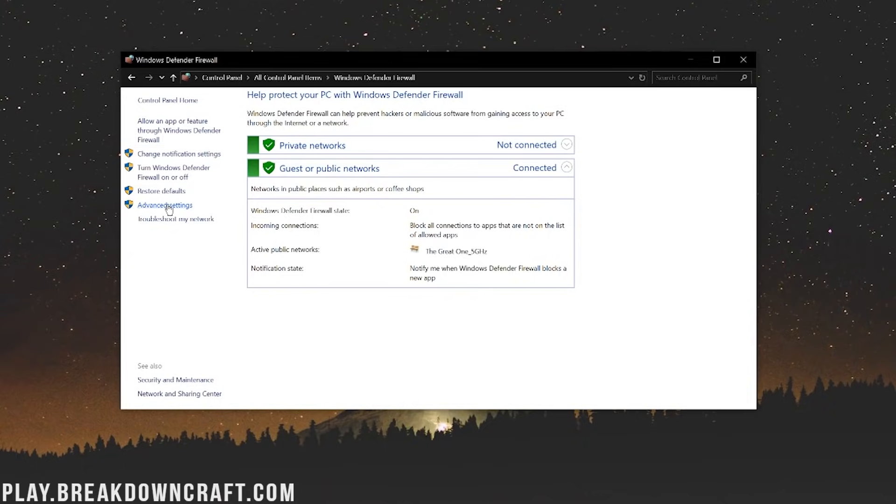
{"action": "left_click", "coordinate": [165, 206]}
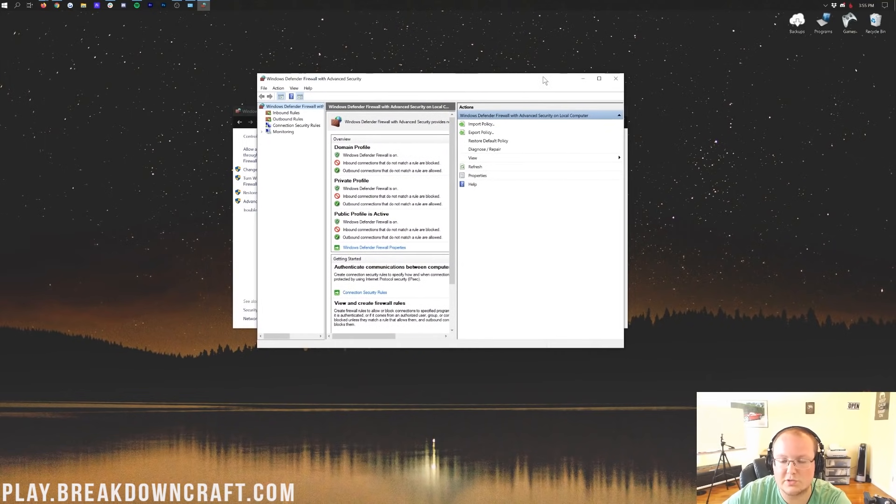
{"action": "mouse_move", "coordinate": [526, 207]}
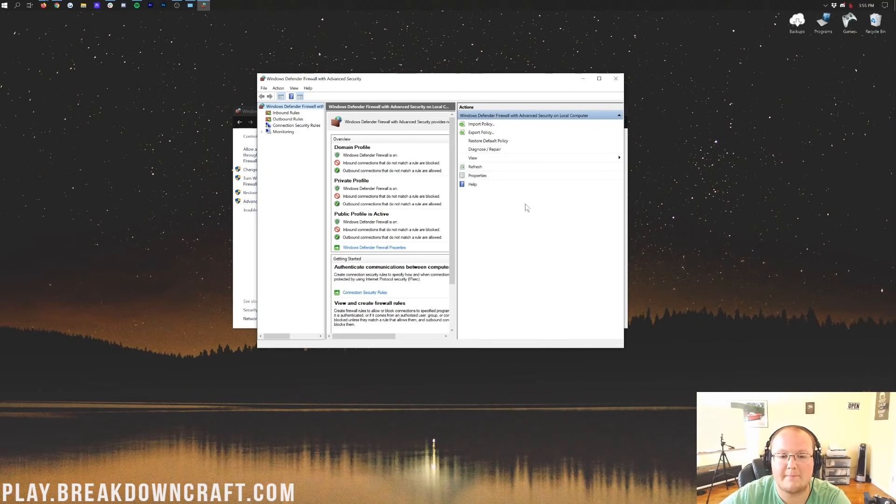
Step: Show the Inbound Rules list and scroll down to the Java rules
{"action": "left_click", "coordinate": [286, 113]}
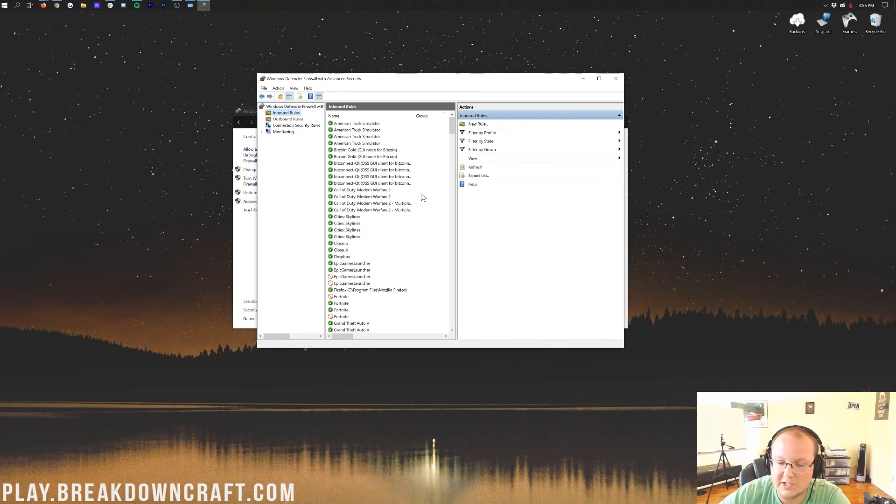
{"action": "scroll", "scroll_direction": "down", "scroll_amount": 3}
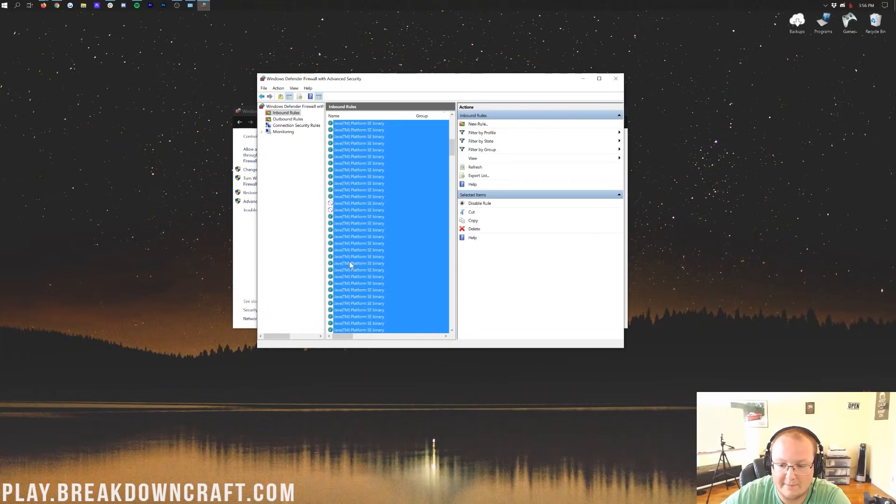
Step: Disable and re-enable a blocked Java(TM) Platform SE binary rule, then inspect another's properties
{"action": "left_click", "coordinate": [358, 183]}
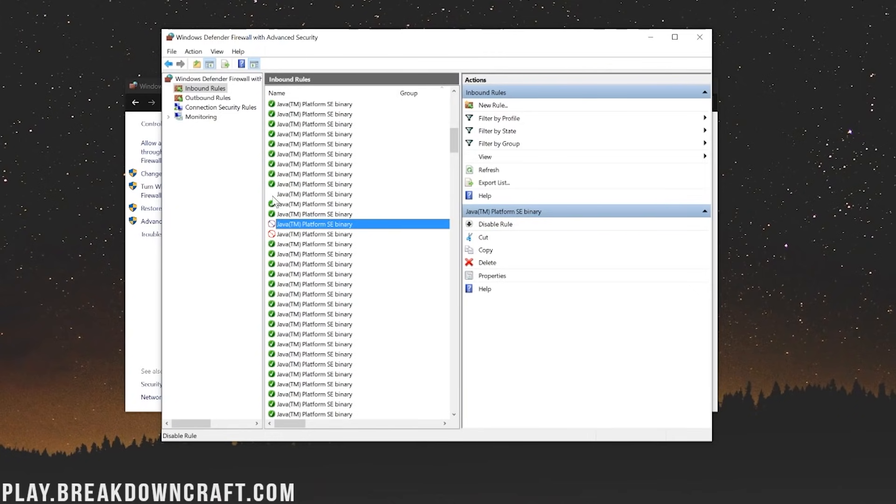
{"action": "left_click", "coordinate": [320, 194]}
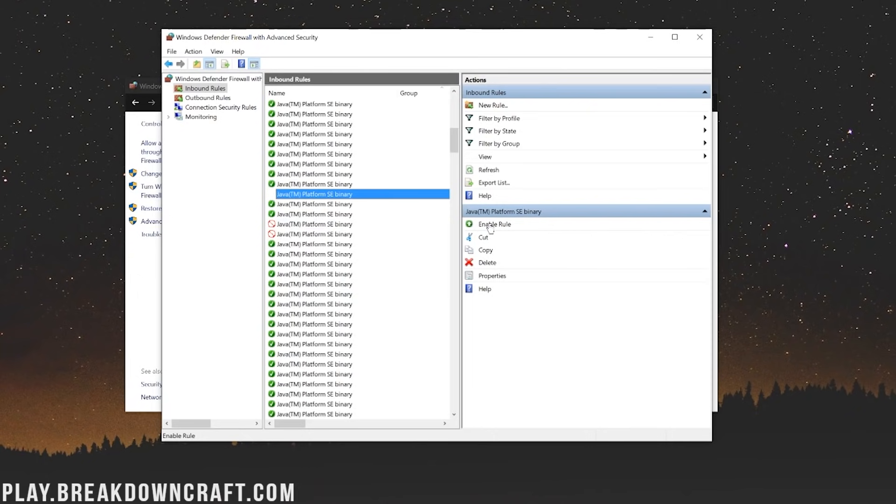
{"action": "left_click", "coordinate": [494, 224]}
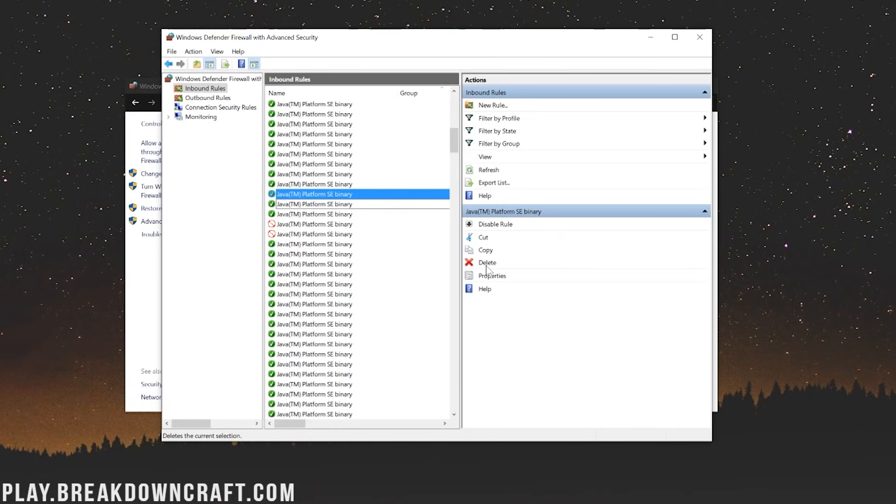
{"action": "mouse_move", "coordinate": [354, 183]}
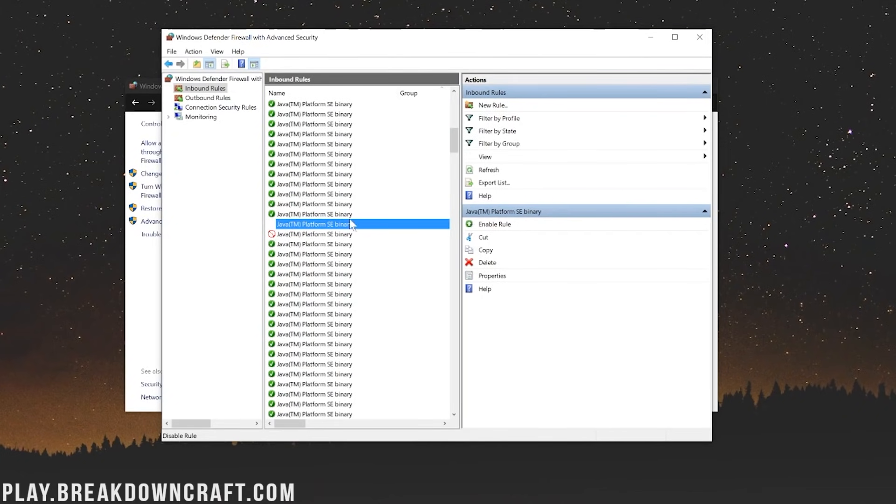
{"action": "left_click", "coordinate": [494, 224]}
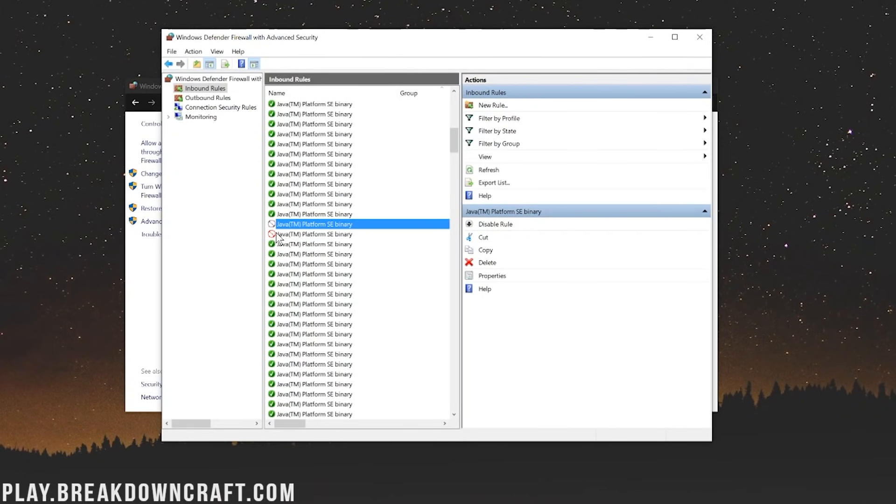
{"action": "mouse_move", "coordinate": [490, 276]}
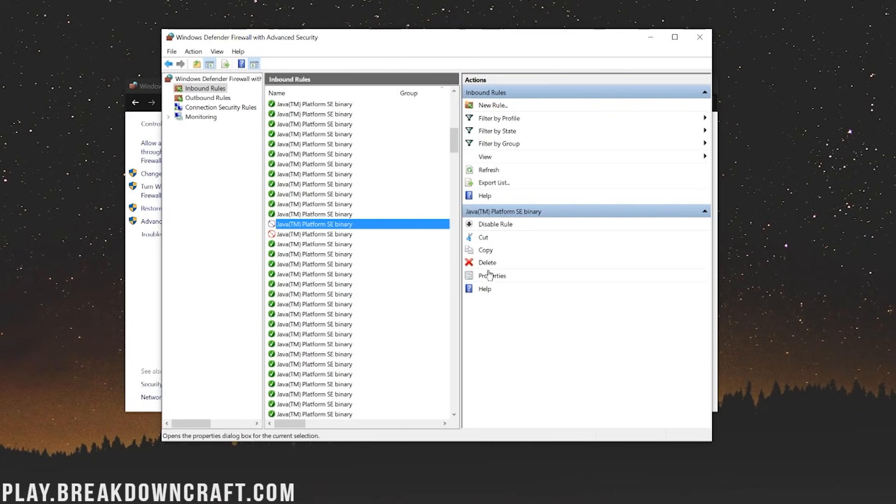
{"action": "left_click", "coordinate": [314, 234]}
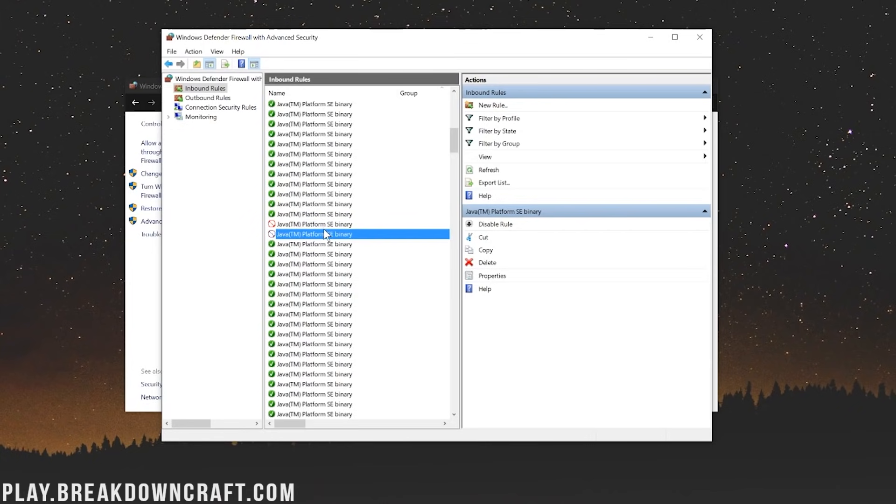
{"action": "mouse_move", "coordinate": [308, 224]}
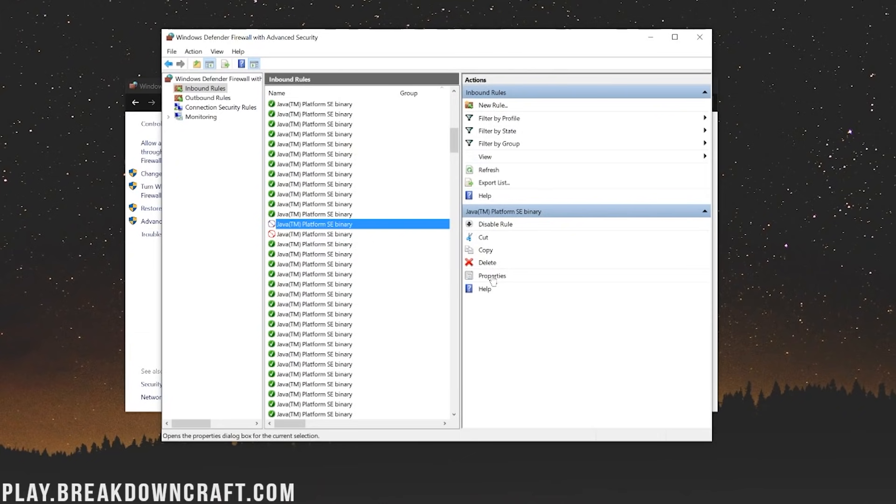
{"action": "left_click", "coordinate": [492, 275]}
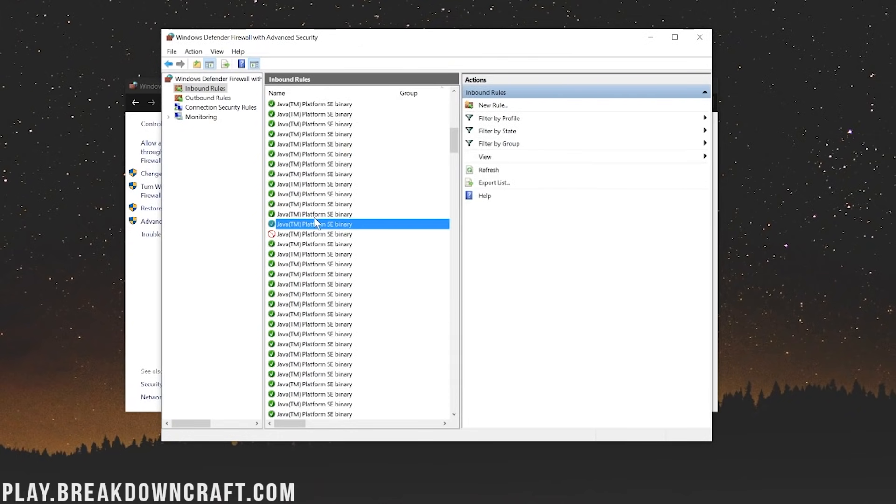
Step: Set the remaining blocked Java rule to Allow the connection and re-enable it
{"action": "left_click", "coordinate": [314, 233]}
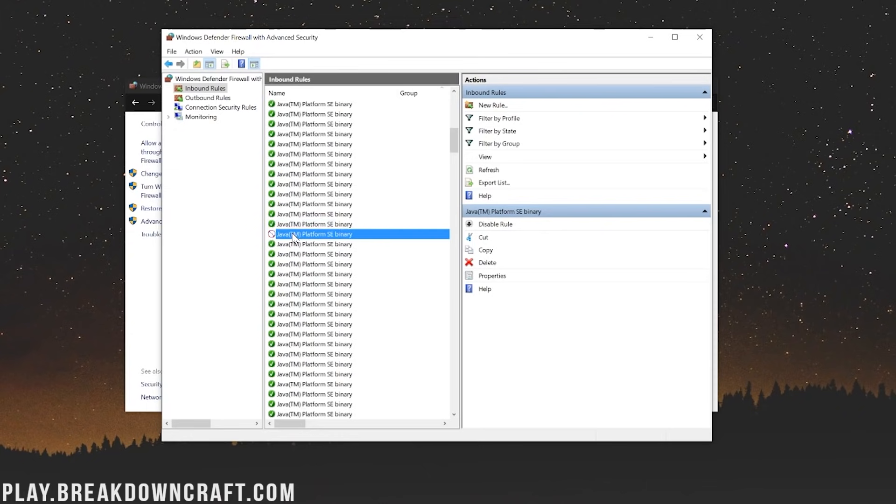
{"action": "mouse_move", "coordinate": [472, 280]}
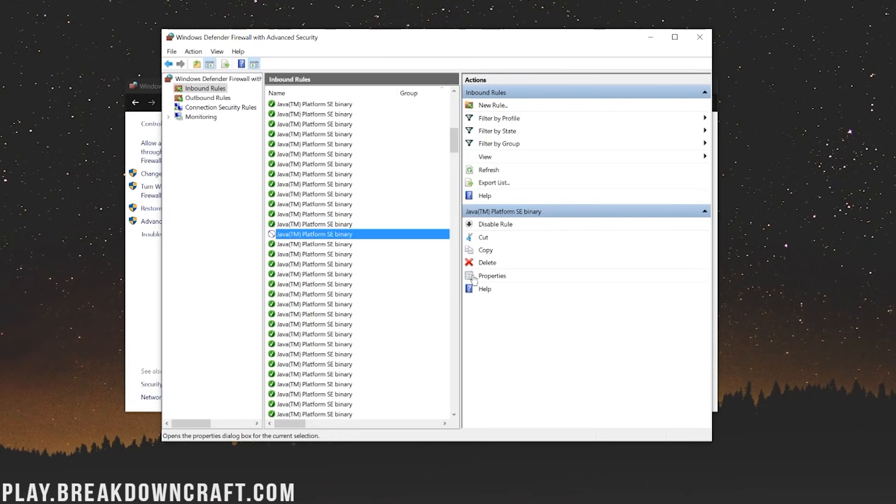
{"action": "left_click", "coordinate": [491, 275]}
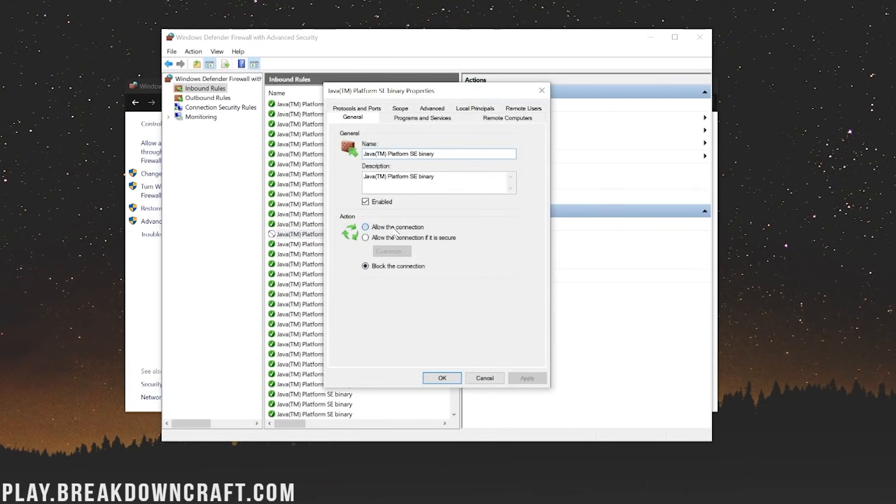
{"action": "left_click", "coordinate": [365, 226]}
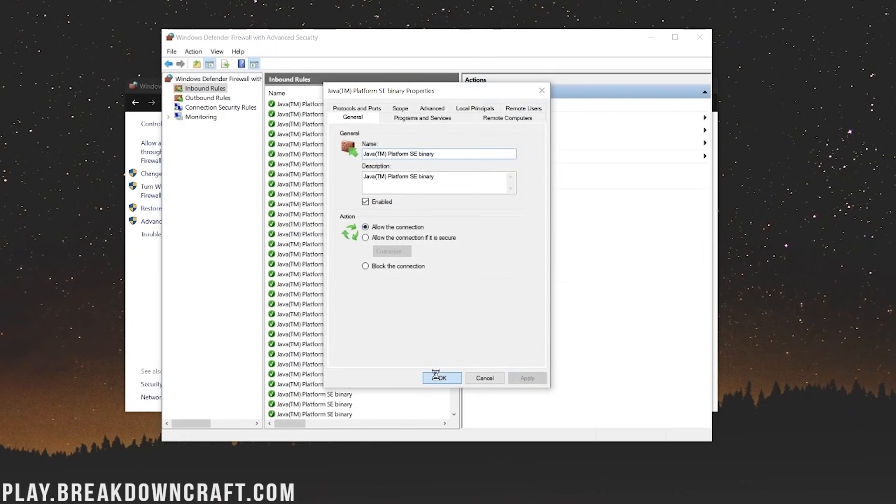
{"action": "left_click", "coordinate": [441, 377]}
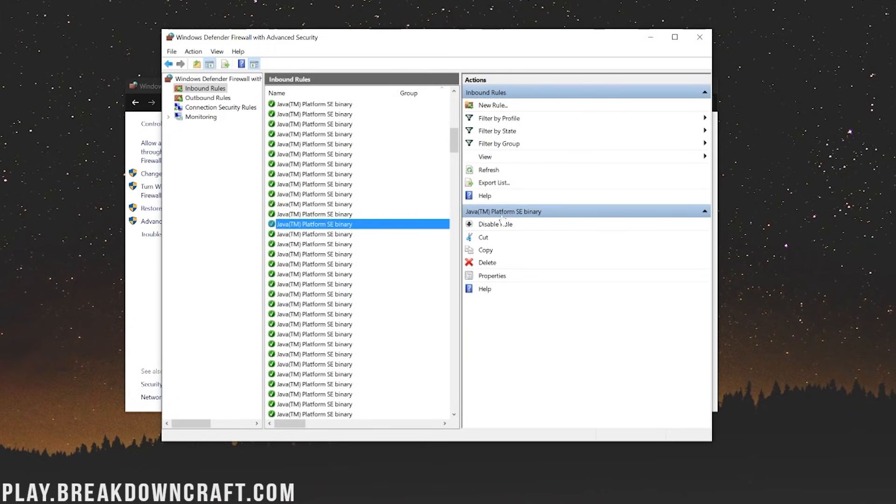
{"action": "left_click", "coordinate": [495, 224]}
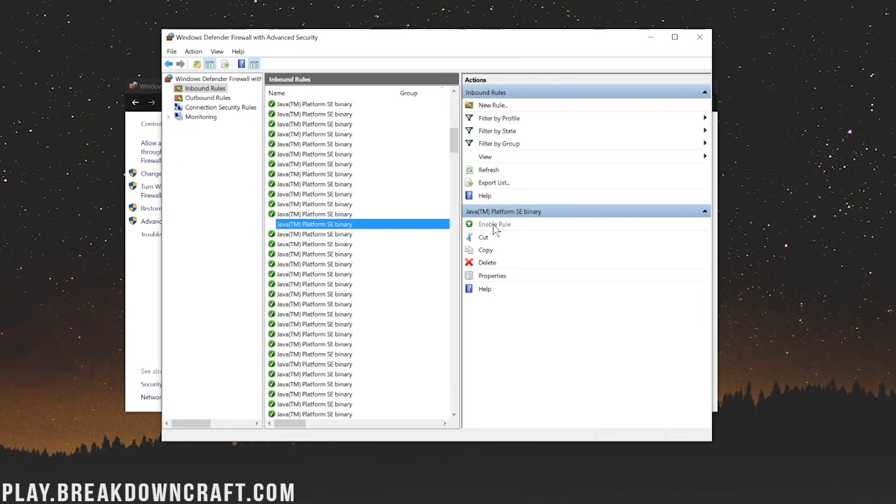
{"action": "left_click", "coordinate": [490, 276]}
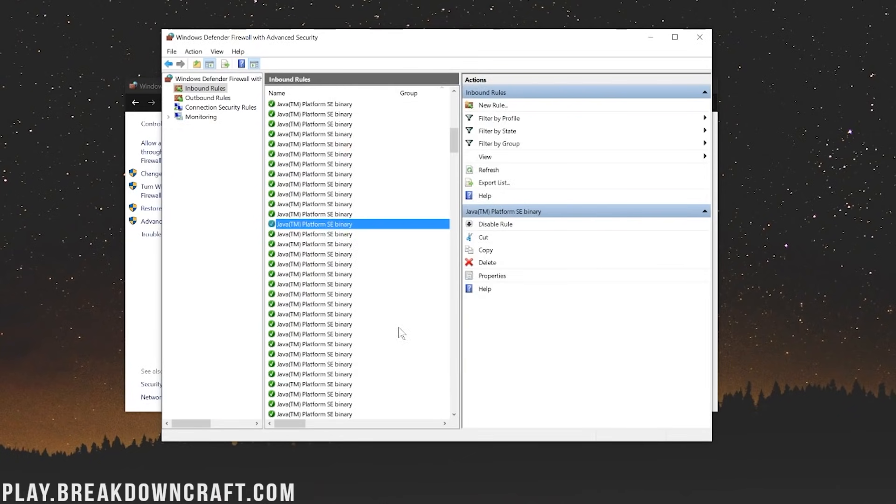
Step: Scroll down to the javaw rules and select one
{"action": "scroll", "scroll_direction": "down", "scroll_amount": 3}
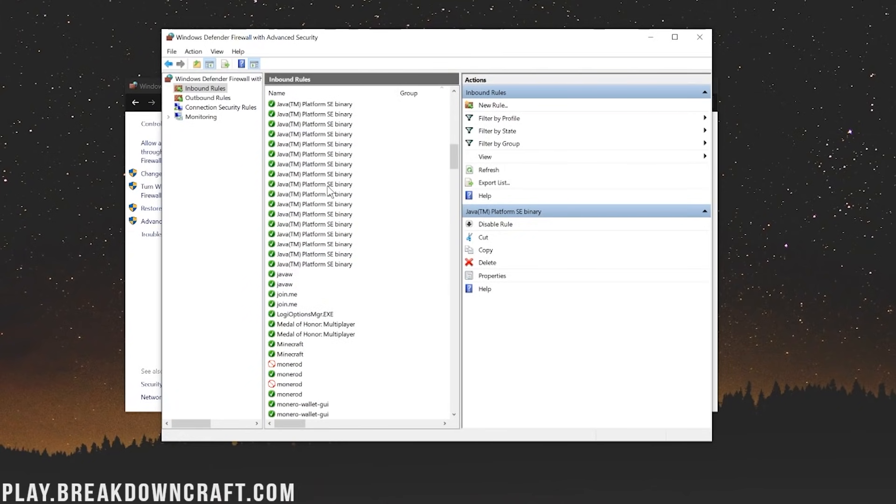
{"action": "mouse_move", "coordinate": [286, 274]}
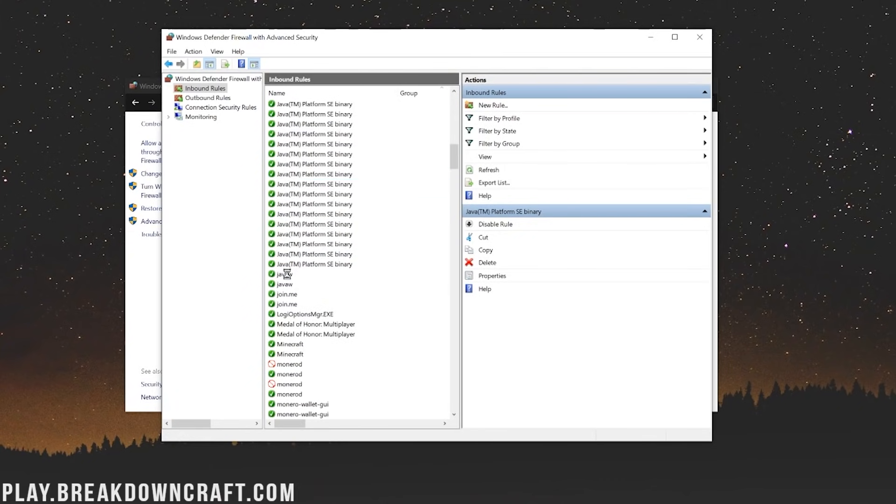
{"action": "left_click", "coordinate": [285, 344]}
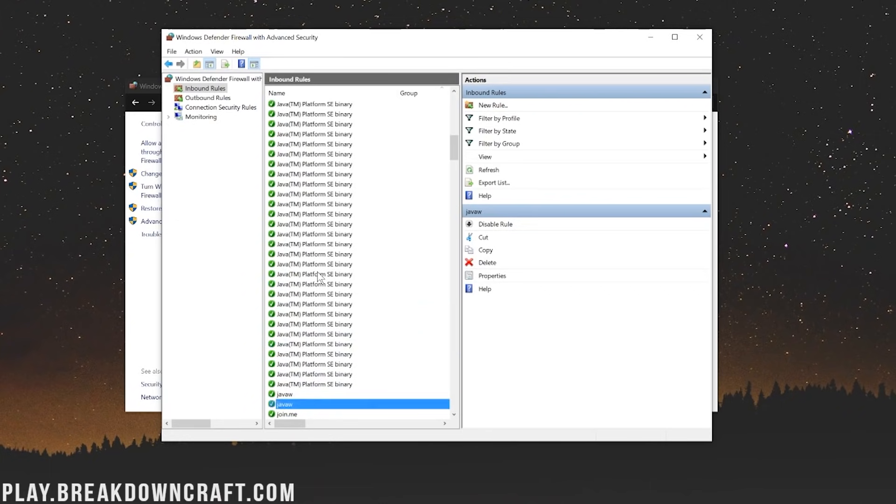
{"action": "scroll", "scroll_direction": "down", "scroll_amount": 3}
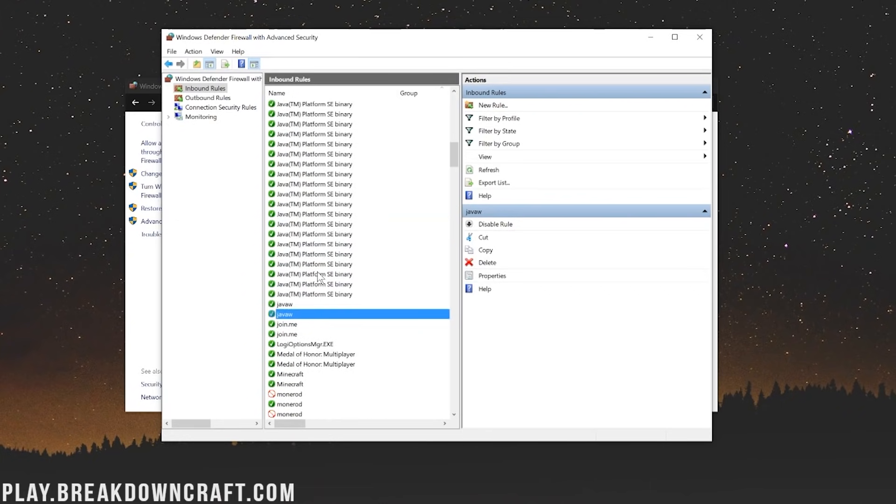
{"action": "mouse_move", "coordinate": [492, 275]}
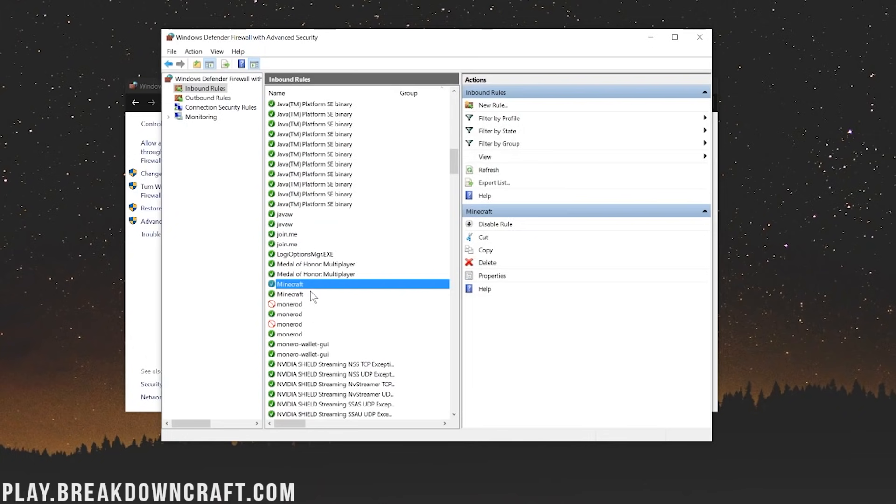
Step: Toggle the first Minecraft rule off and on, then confirm its properties with OK
{"action": "left_click", "coordinate": [291, 294]}
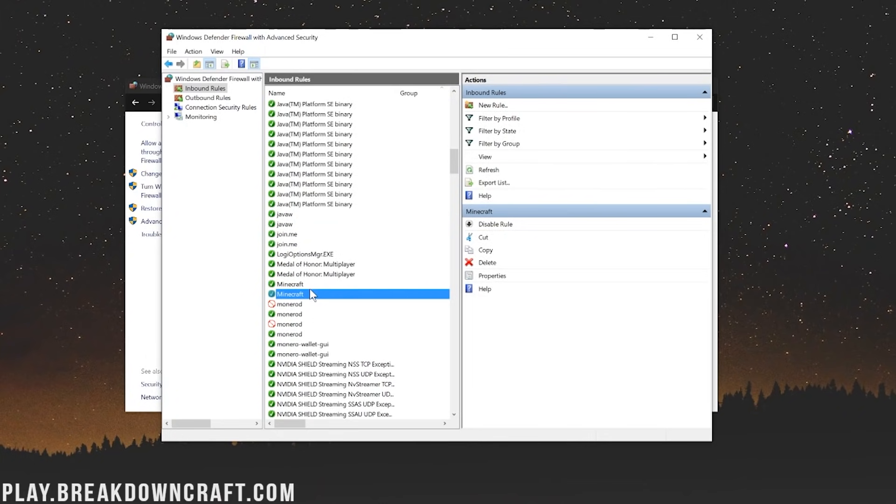
{"action": "left_click", "coordinate": [290, 284]}
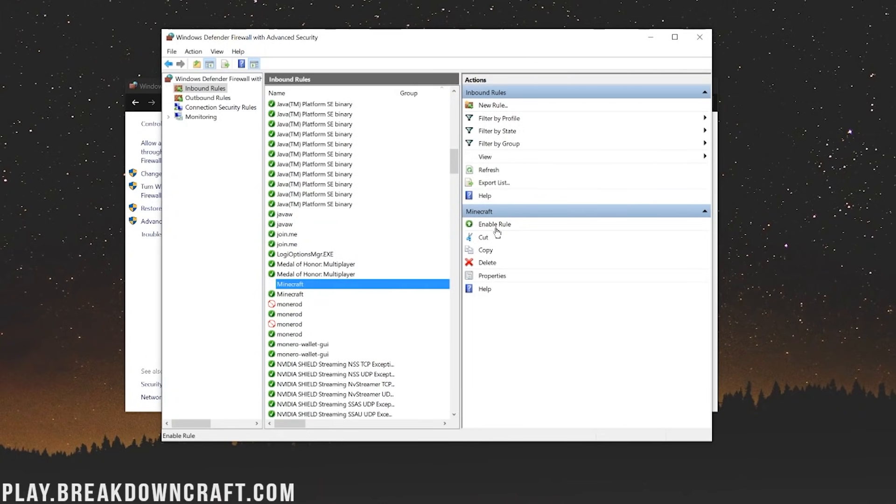
{"action": "left_click", "coordinate": [494, 223]}
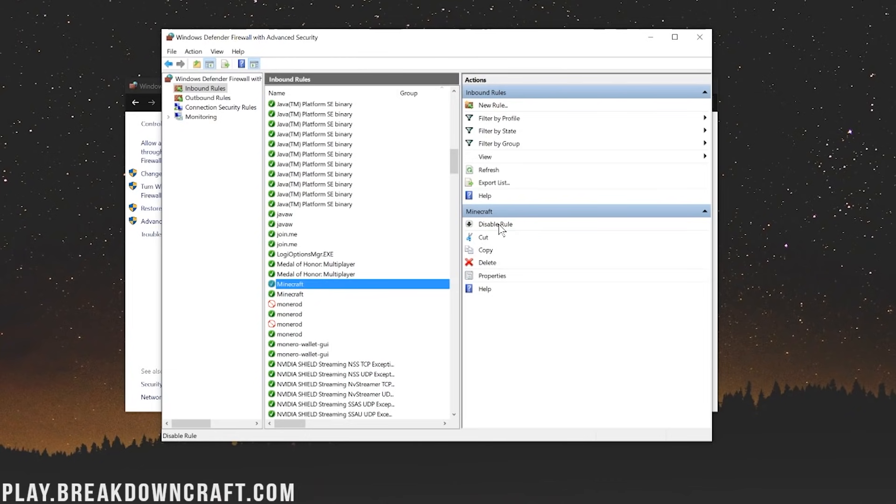
{"action": "mouse_move", "coordinate": [266, 295]}
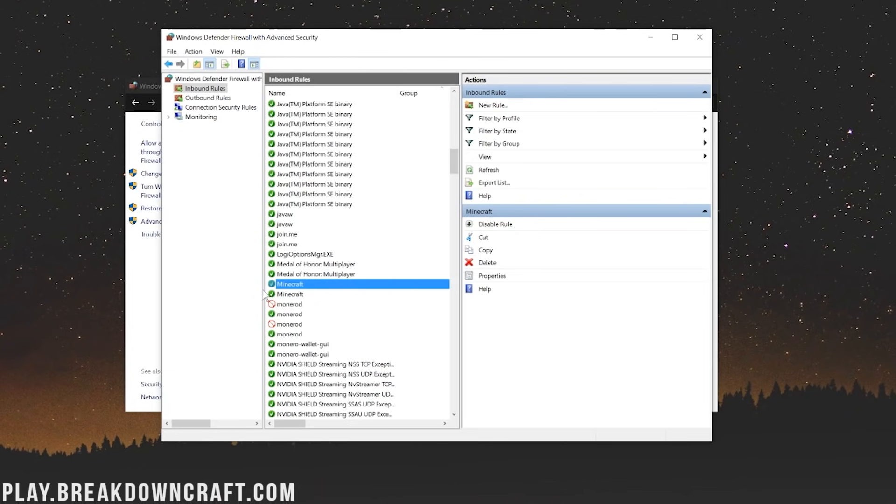
{"action": "left_click", "coordinate": [290, 304]}
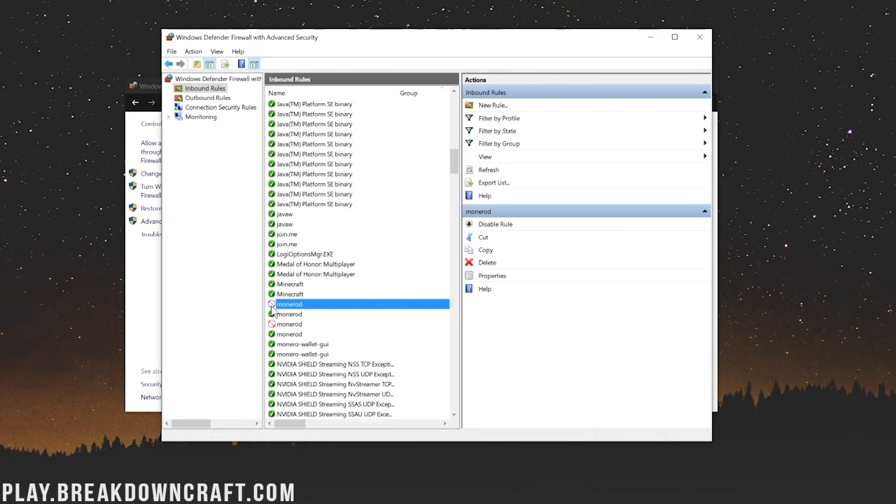
{"action": "left_click", "coordinate": [290, 284]}
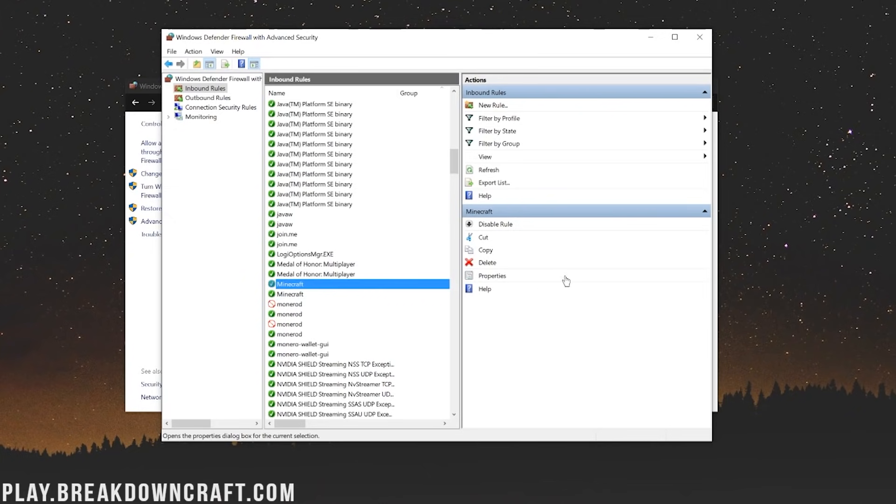
{"action": "left_click", "coordinate": [491, 275]}
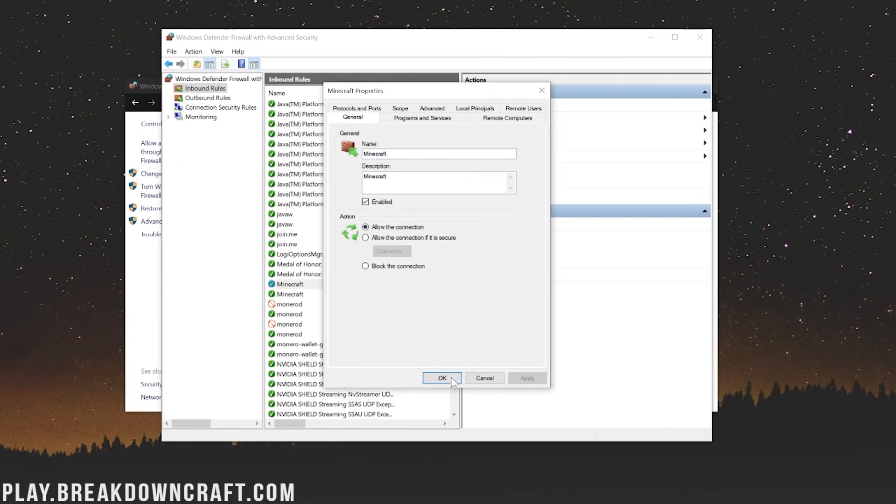
{"action": "left_click", "coordinate": [441, 378]}
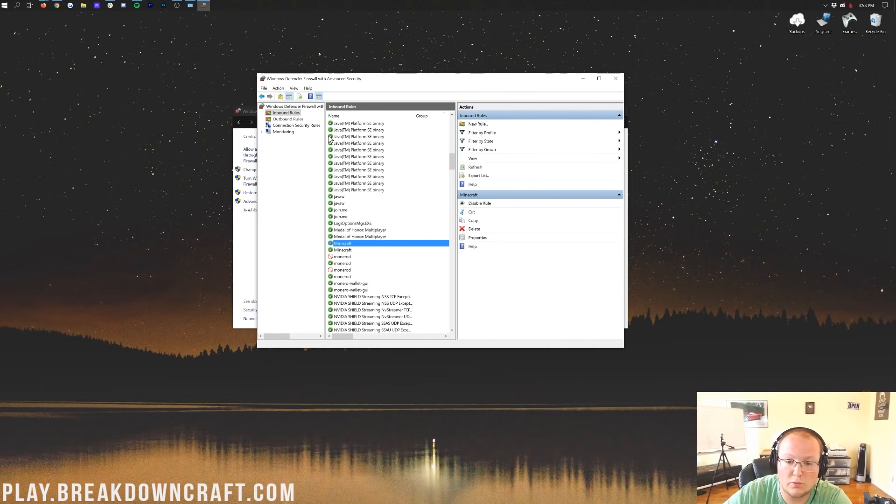
{"action": "mouse_move", "coordinate": [385, 163]}
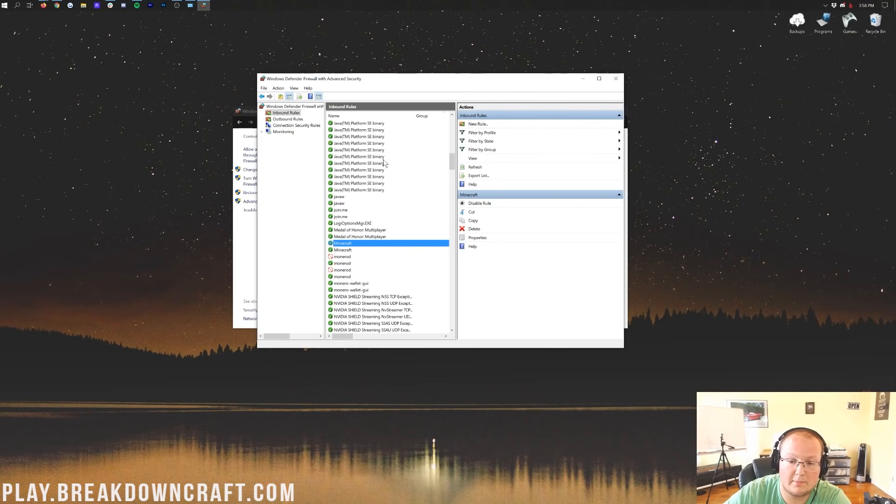
{"action": "scroll", "scroll_direction": "up", "scroll_amount": 3}
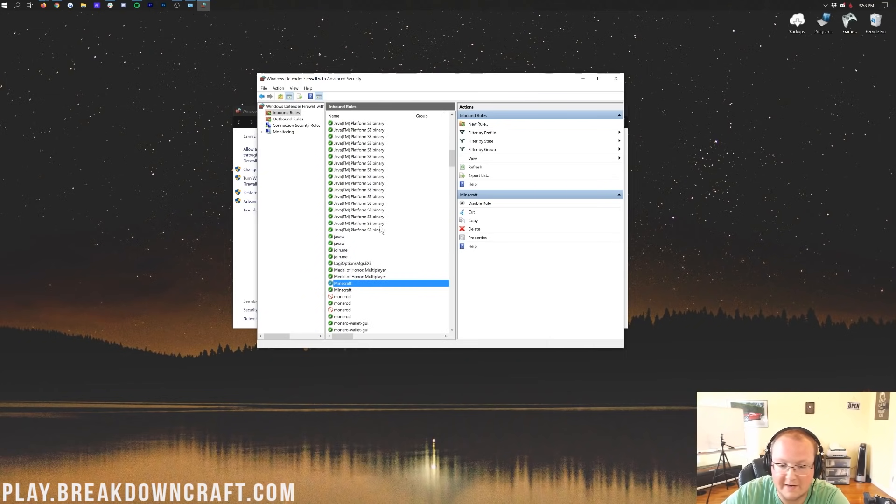
{"action": "scroll", "scroll_direction": "up", "scroll_amount": 3}
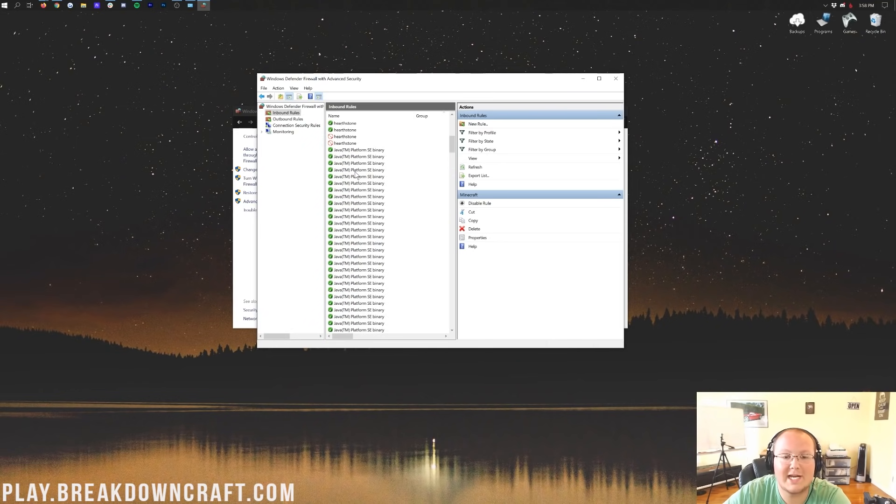
{"action": "scroll", "scroll_direction": "up", "scroll_amount": 3}
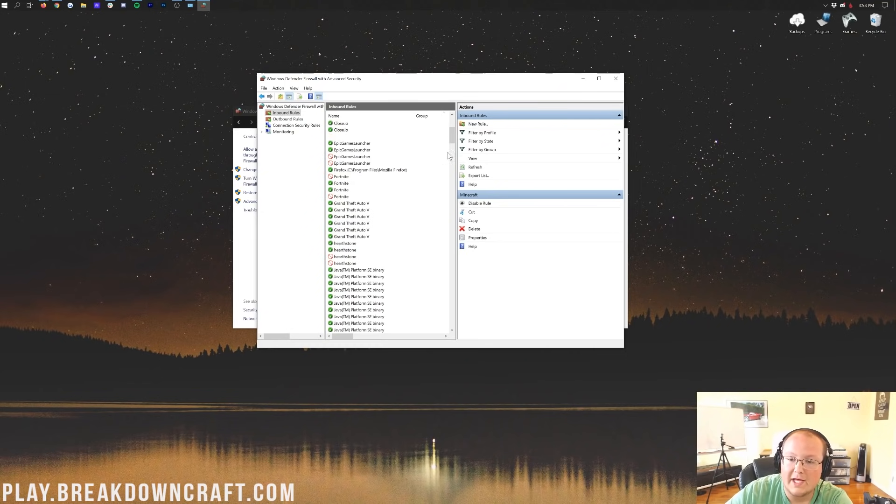
{"action": "scroll", "scroll_direction": "up", "scroll_amount": 3}
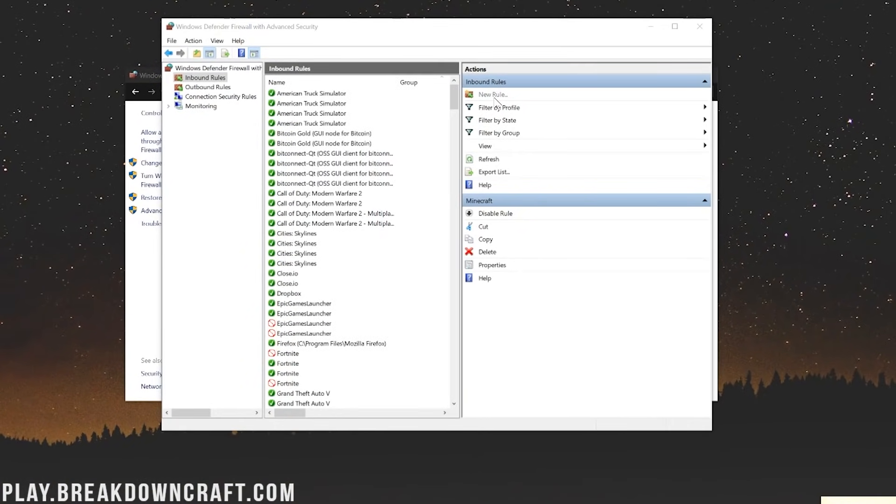
Step: Start a New Inbound Rule with the Program rule type
{"action": "left_click", "coordinate": [492, 94]}
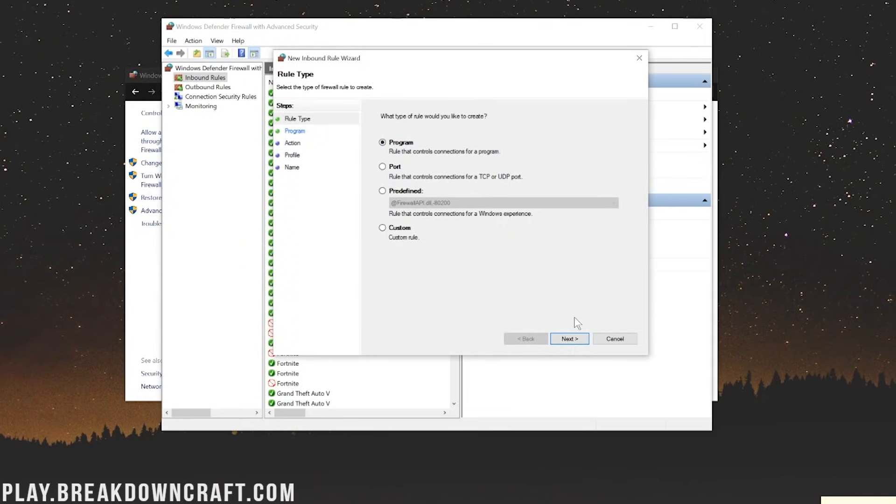
{"action": "left_click", "coordinate": [568, 338]}
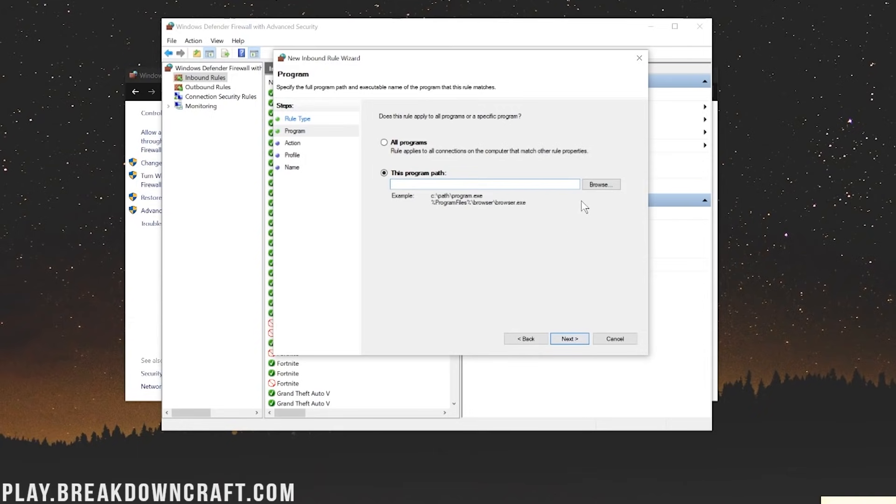
{"action": "mouse_move", "coordinate": [600, 184]}
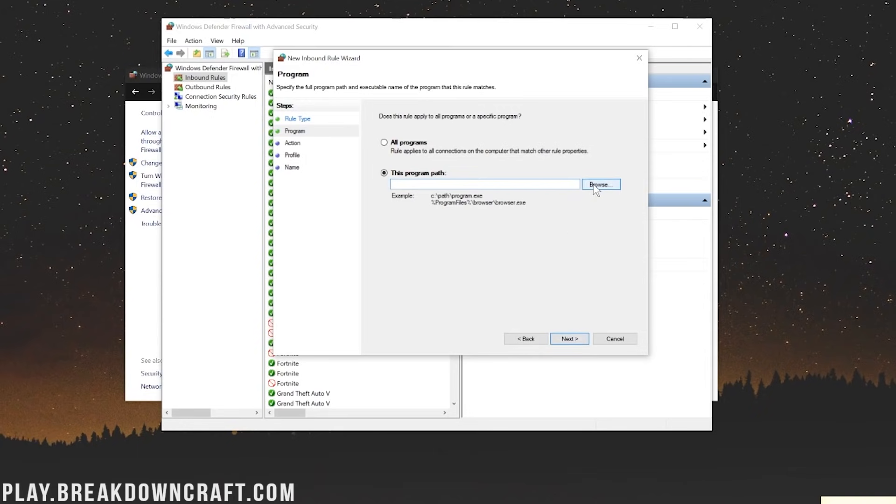
Step: Browse to C:\Program Files\Java\jre1.8.0_251\bin\java.exe as the rule's program
{"action": "left_click", "coordinate": [600, 184]}
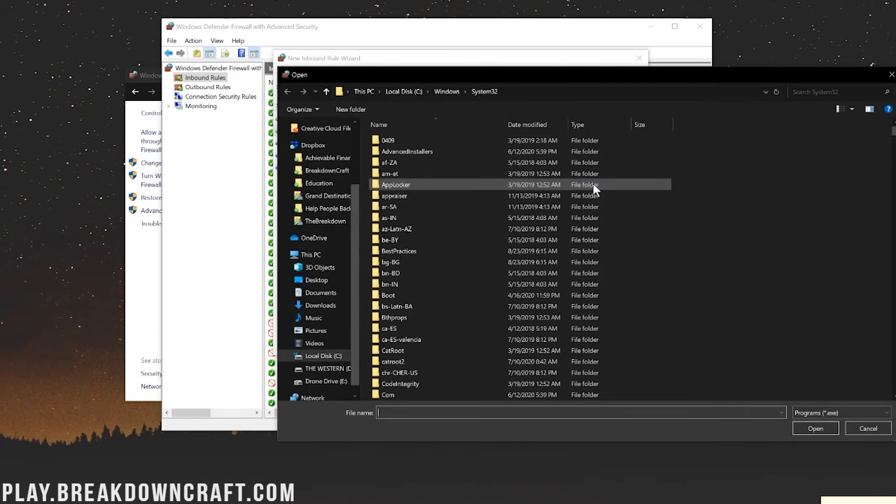
{"action": "mouse_move", "coordinate": [553, 193]}
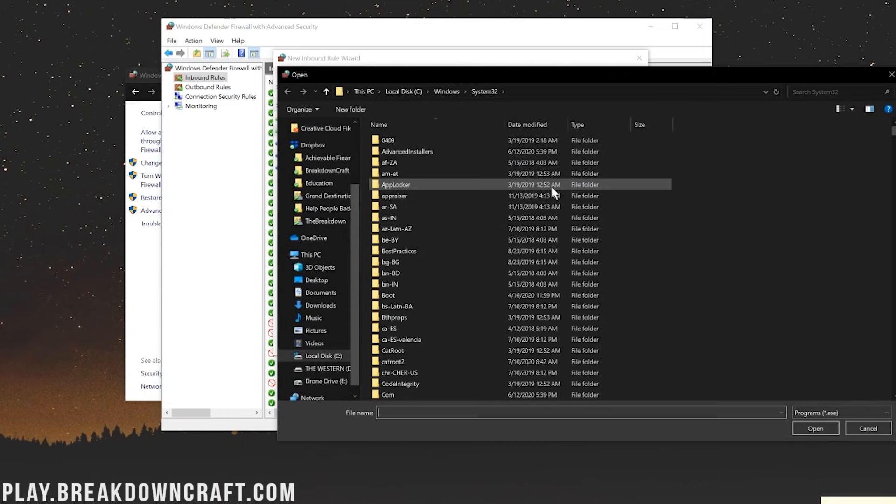
{"action": "mouse_move", "coordinate": [323, 356]}
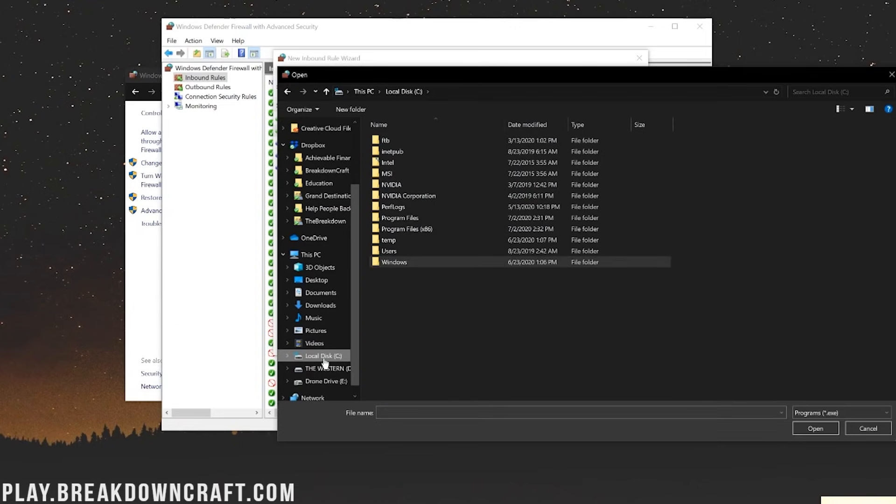
{"action": "left_click", "coordinate": [387, 239]}
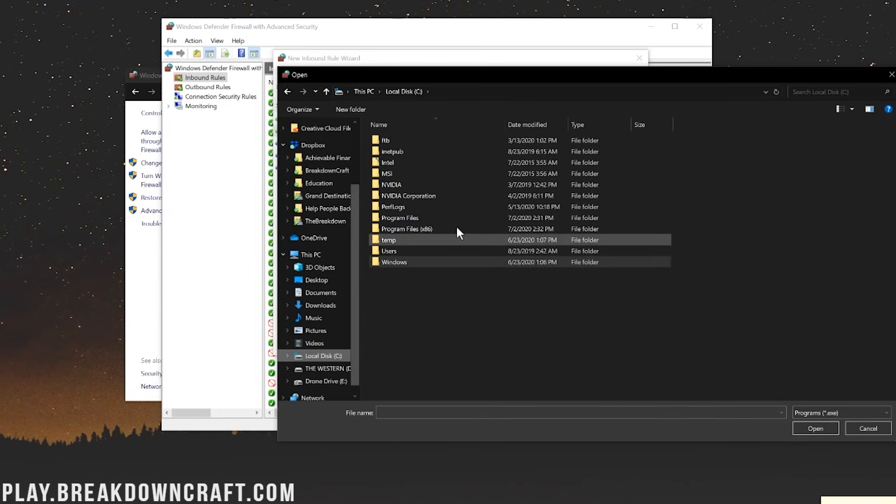
{"action": "double_click", "coordinate": [400, 218]}
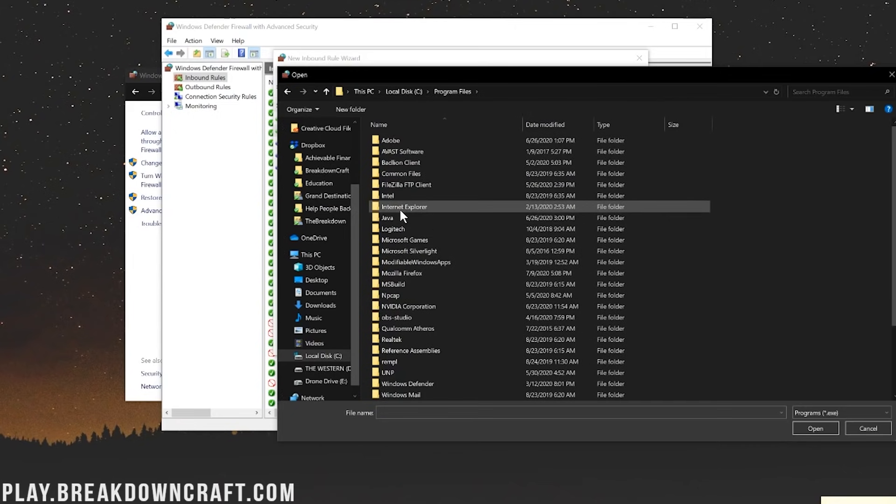
{"action": "double_click", "coordinate": [388, 218]}
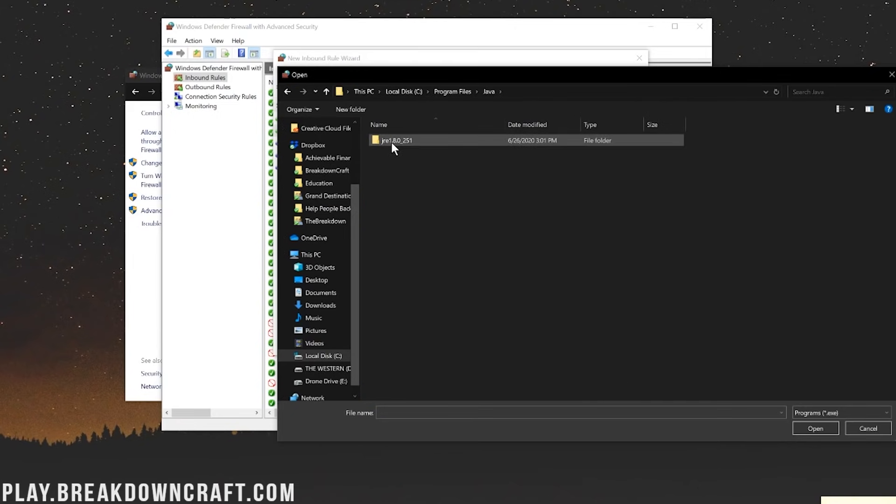
{"action": "mouse_move", "coordinate": [407, 144]}
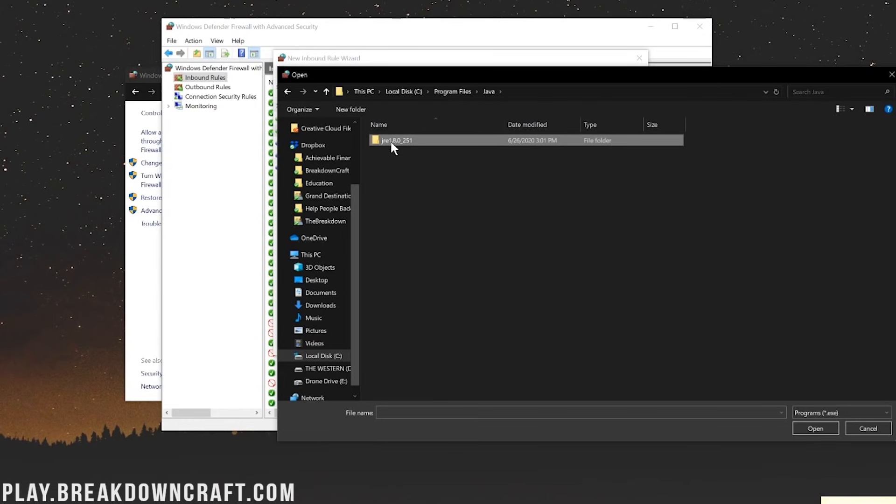
{"action": "double_click", "coordinate": [397, 140]}
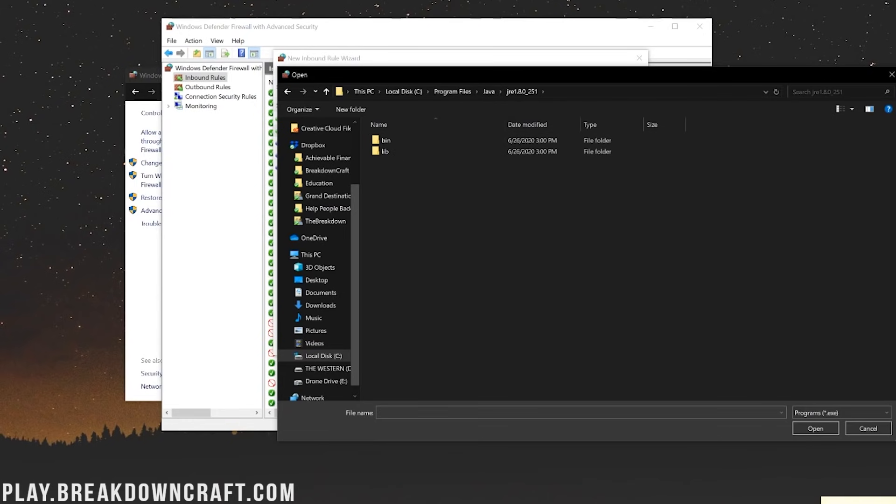
{"action": "left_click", "coordinate": [385, 140]}
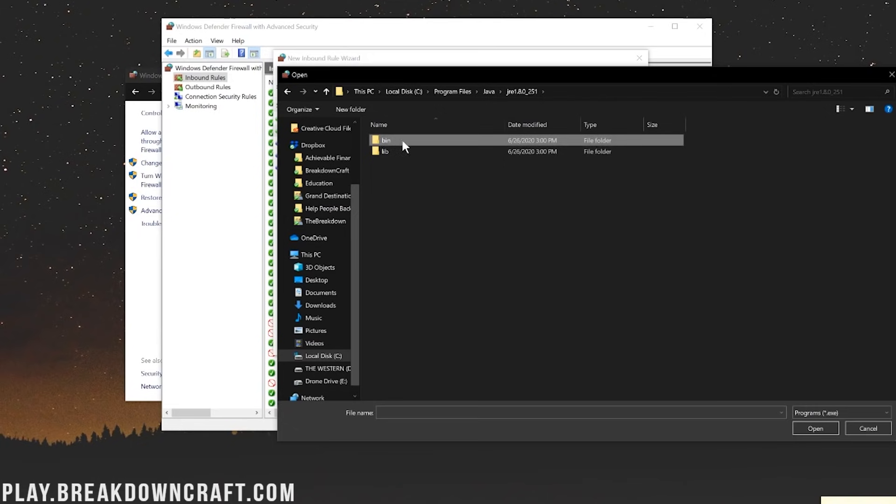
{"action": "double_click", "coordinate": [386, 140]}
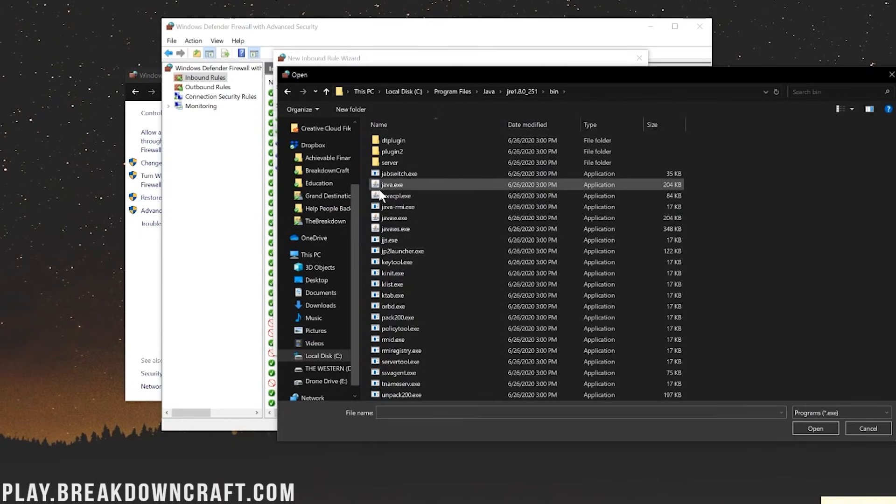
{"action": "mouse_move", "coordinate": [402, 189]}
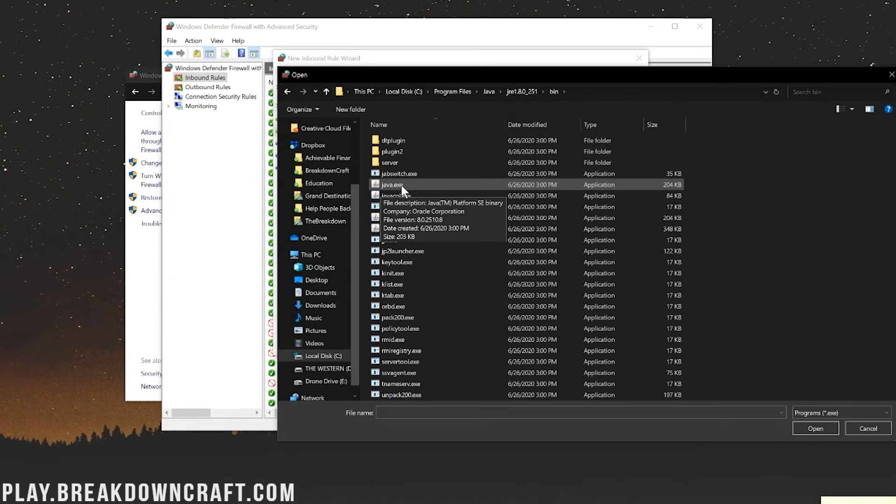
{"action": "left_click", "coordinate": [815, 428]}
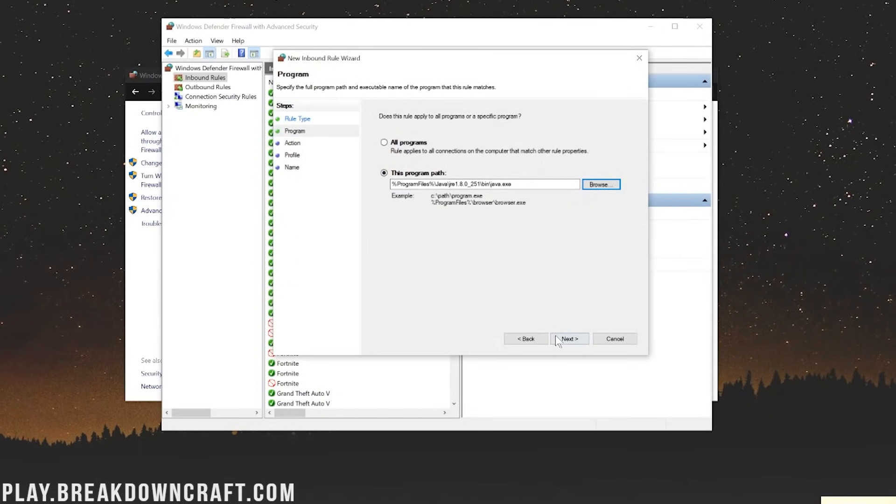
Step: Allow the connection on all profiles and name the rule 'Java Manual Add'
{"action": "left_click", "coordinate": [569, 338]}
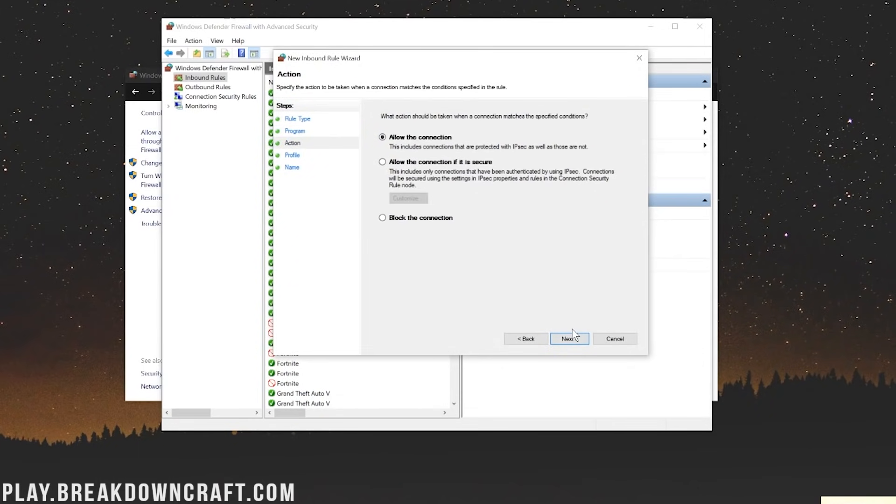
{"action": "left_click", "coordinate": [570, 338]}
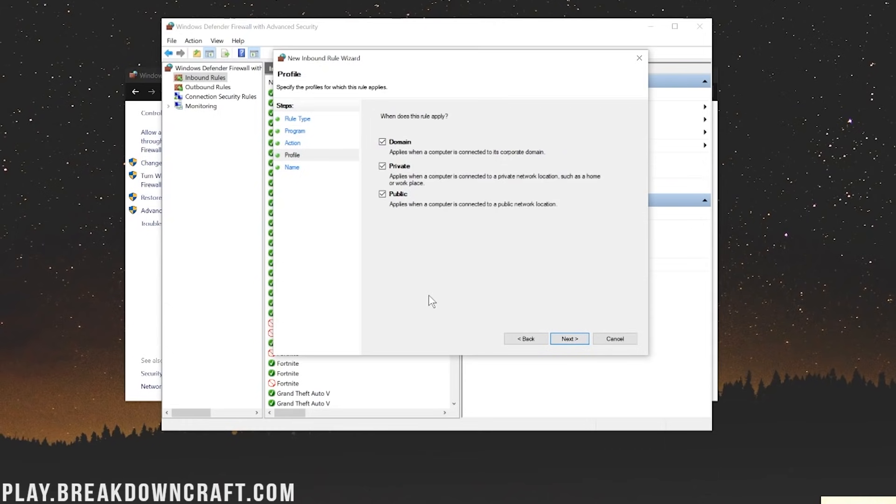
{"action": "left_click", "coordinate": [568, 339]}
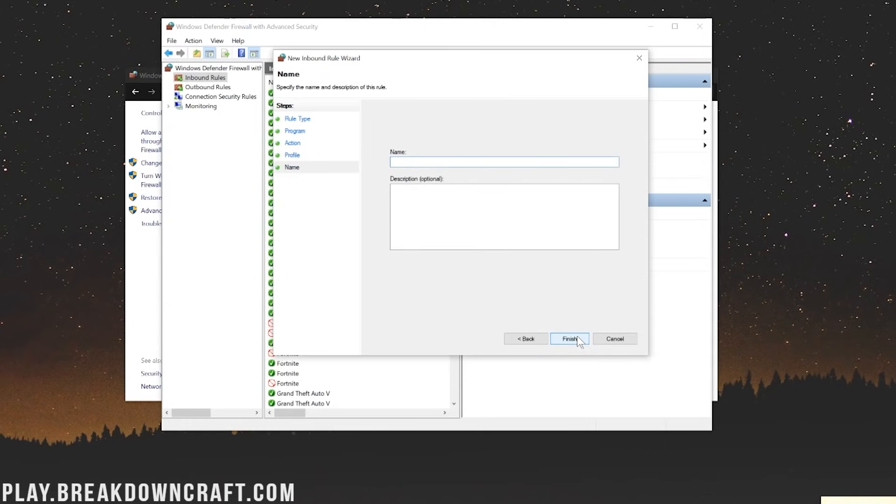
{"action": "mouse_move", "coordinate": [425, 184]}
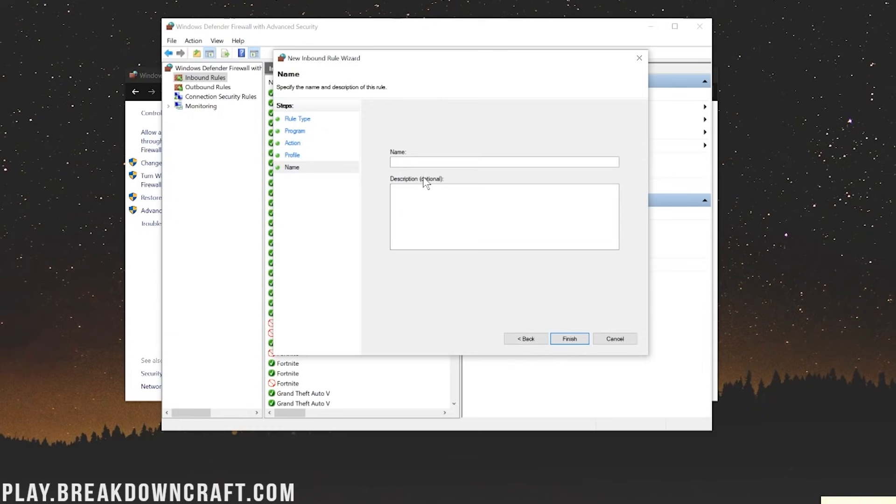
{"action": "type", "text": "Jajva Manual"}
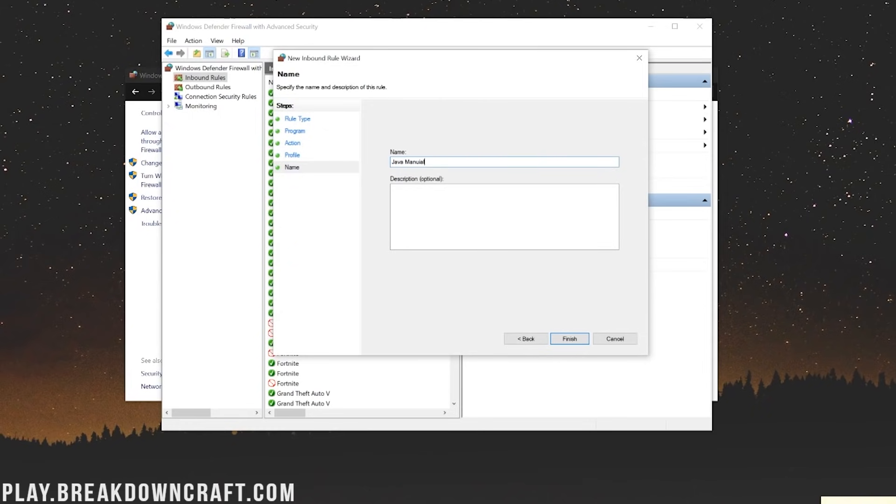
{"action": "type", "text": "Add"}
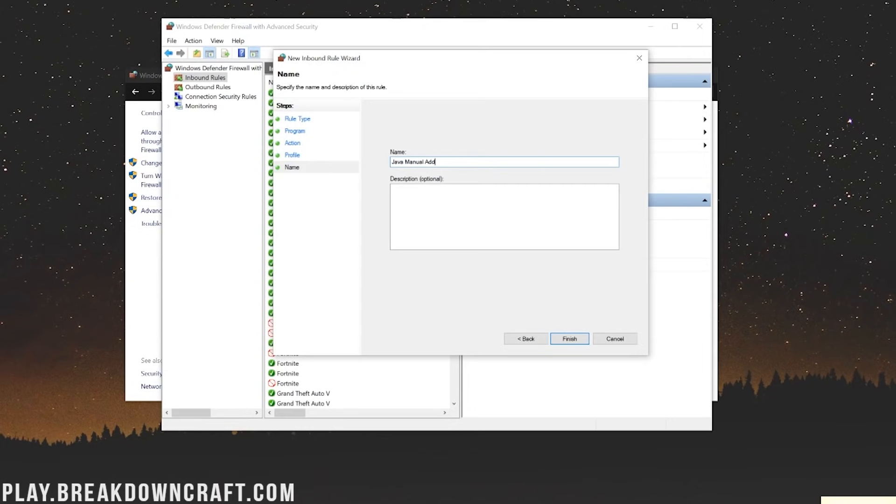
{"action": "left_click", "coordinate": [569, 339]}
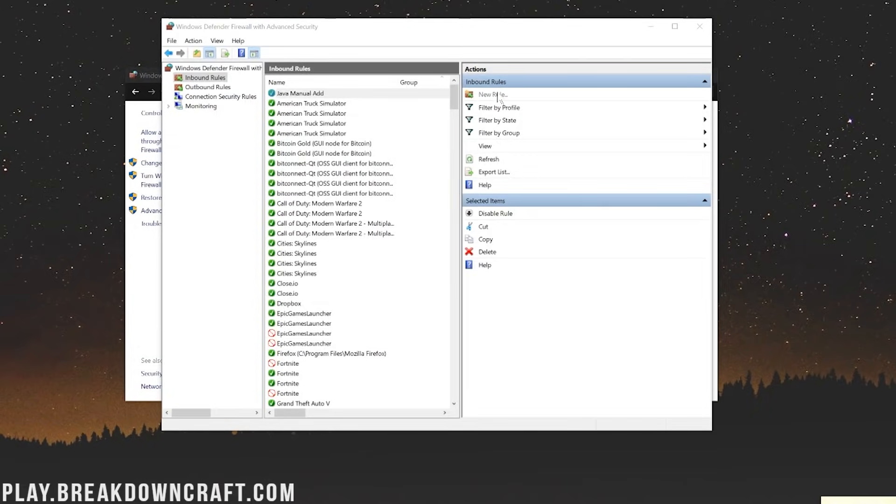
Step: Start another Program inbound rule using javaw.exe as the program
{"action": "left_click", "coordinate": [490, 94]}
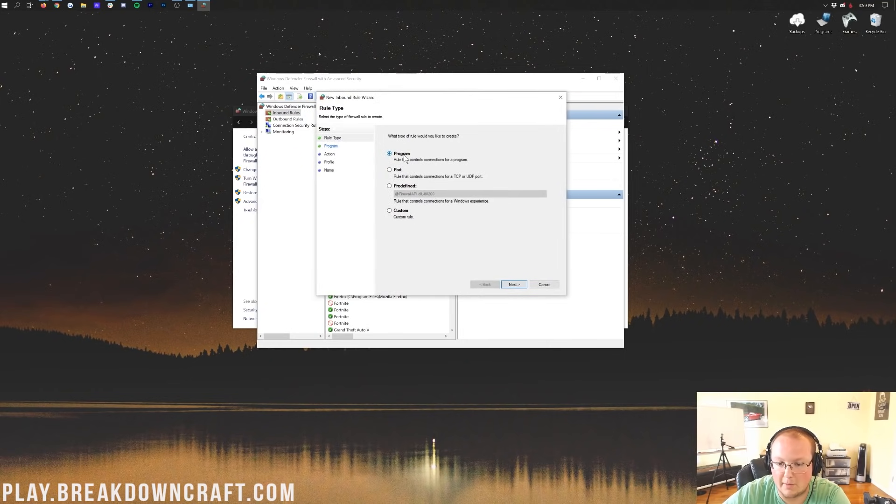
{"action": "left_click", "coordinate": [513, 284]}
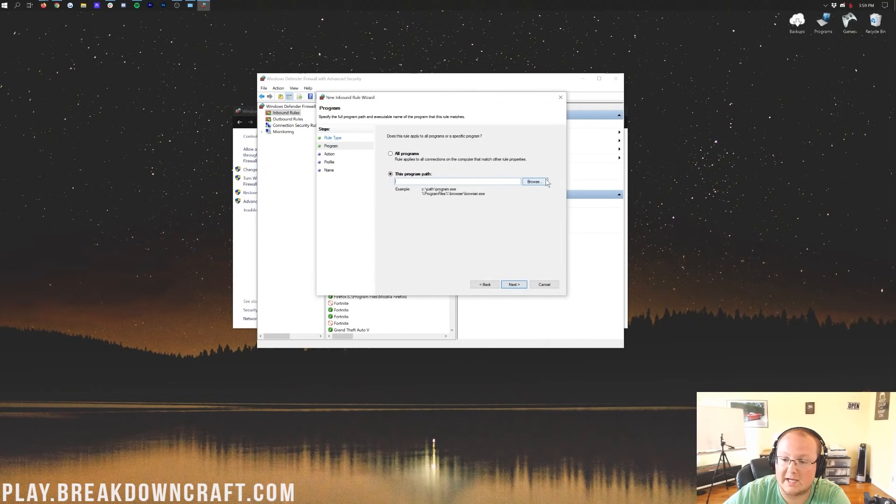
{"action": "left_click", "coordinate": [533, 181]}
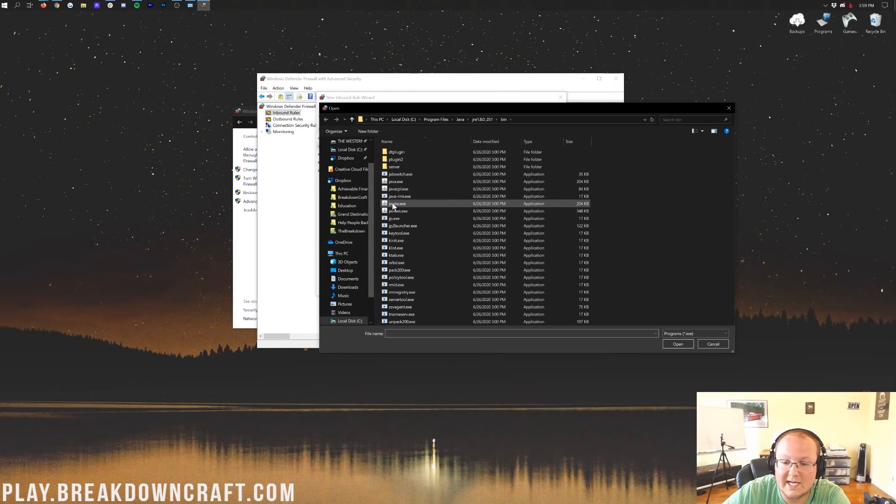
{"action": "left_click", "coordinate": [677, 344]}
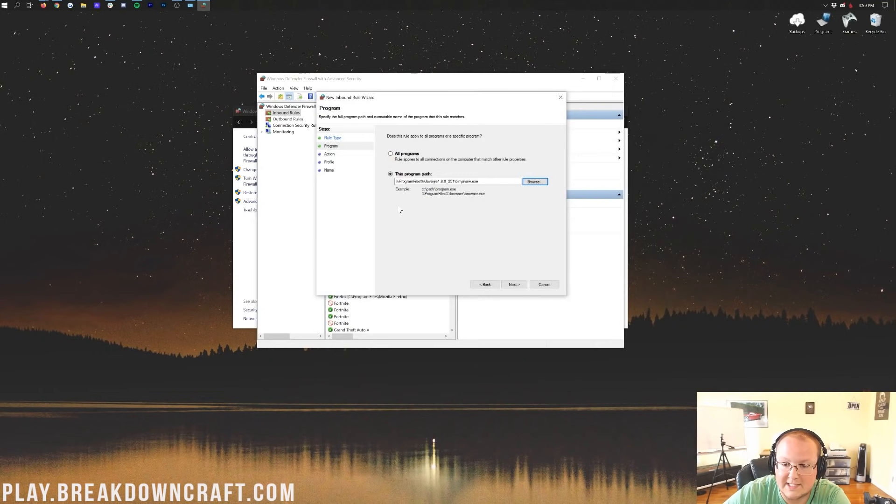
{"action": "left_click", "coordinate": [513, 285]}
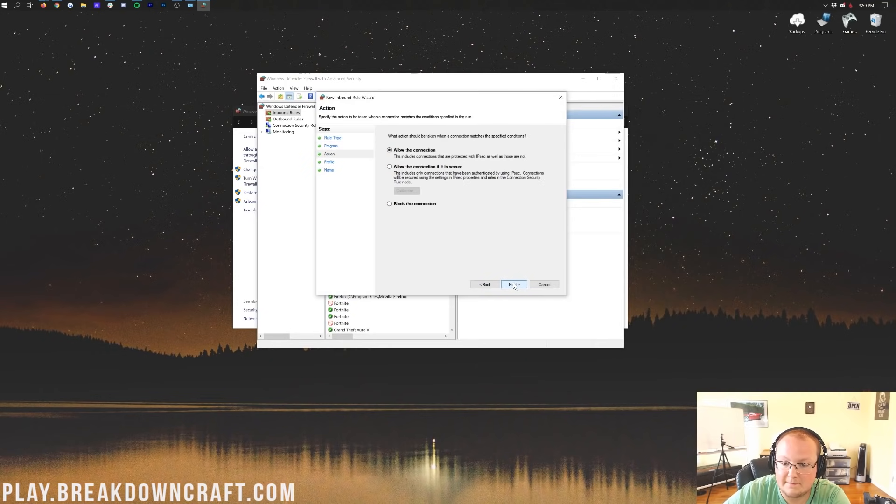
Step: Allow the connection on all profiles and name the rule 'Javaw Manual Add'
{"action": "left_click", "coordinate": [512, 284]}
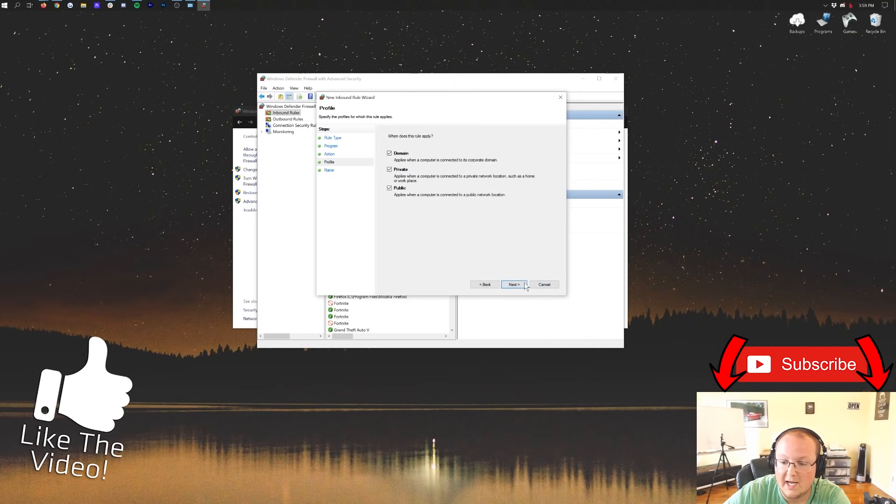
{"action": "left_click", "coordinate": [512, 285]}
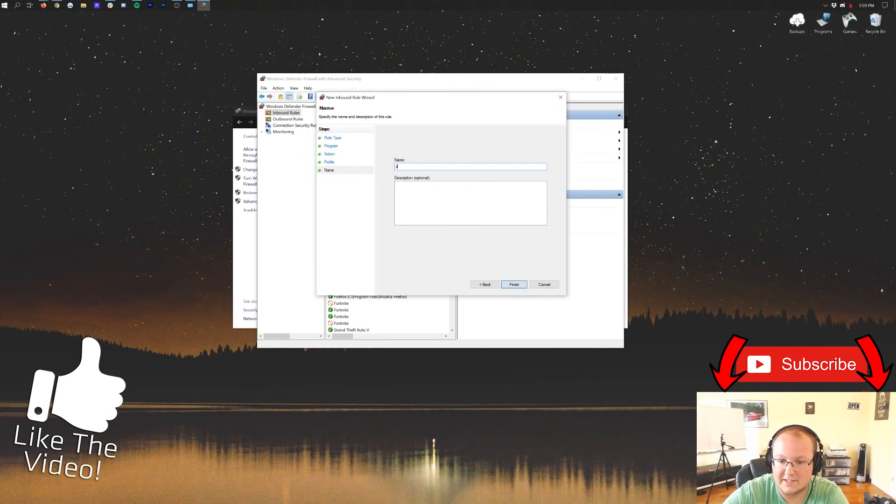
{"action": "type", "text": "Javaw"}
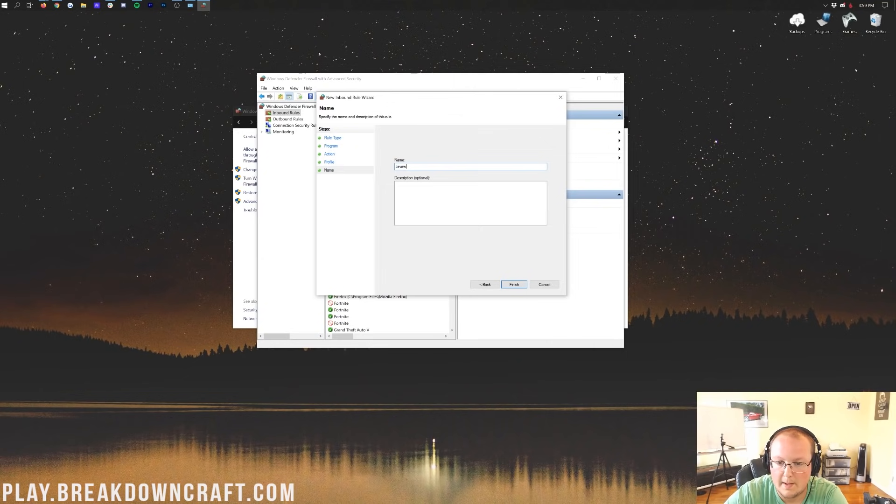
{"action": "type", "text": "Manual"}
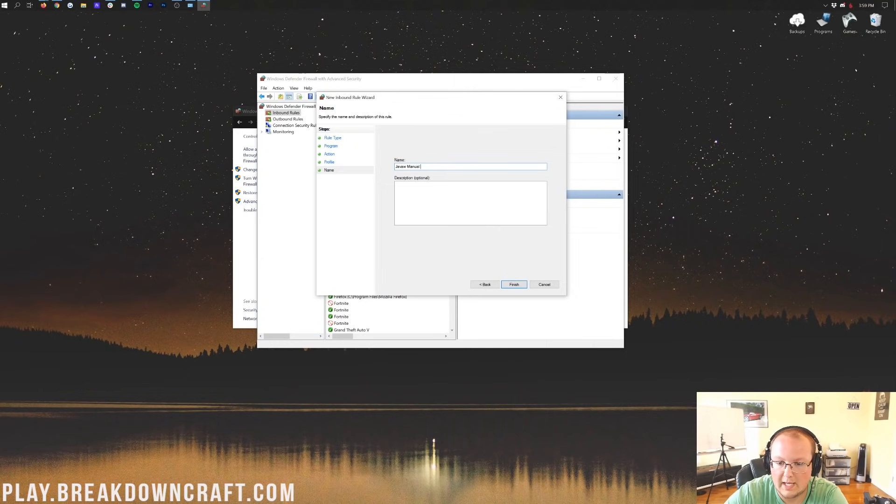
{"action": "type", "text": "Add"}
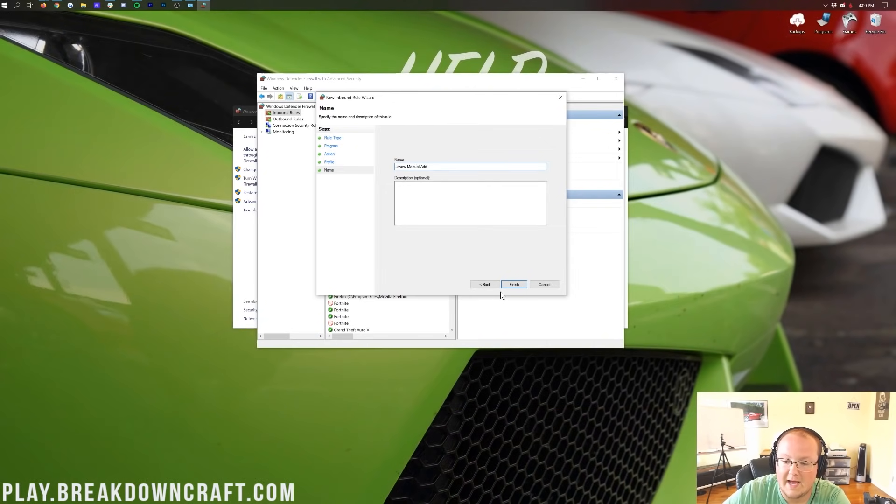
{"action": "left_click", "coordinate": [513, 285]}
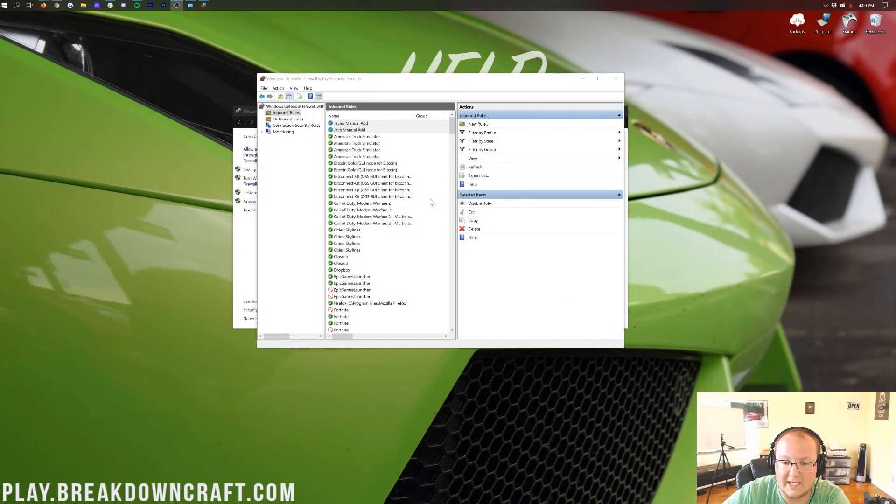
{"action": "left_click", "coordinate": [351, 123]}
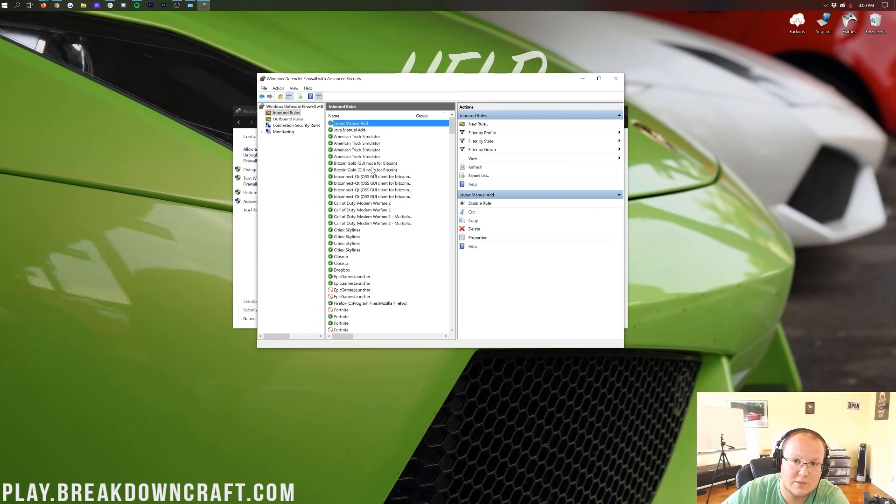
{"action": "mouse_move", "coordinate": [362, 135]}
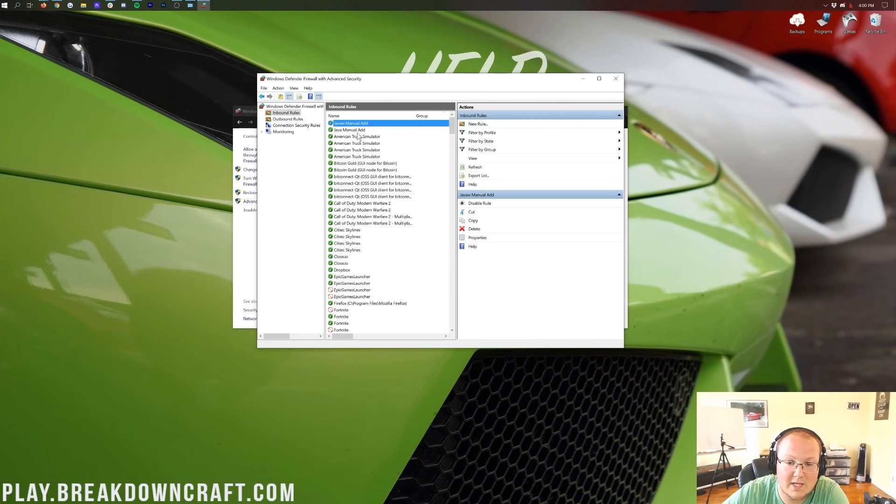
{"action": "scroll", "scroll_direction": "down", "scroll_amount": 3}
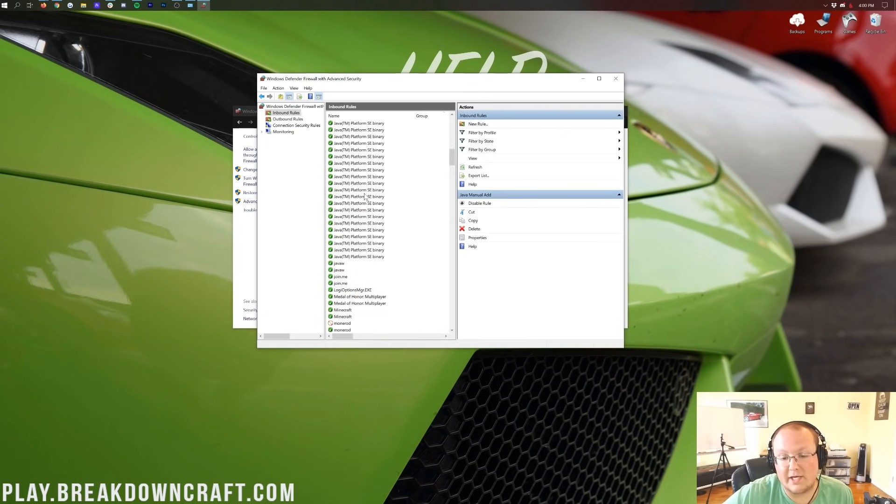
{"action": "scroll", "scroll_direction": "down", "scroll_amount": 3}
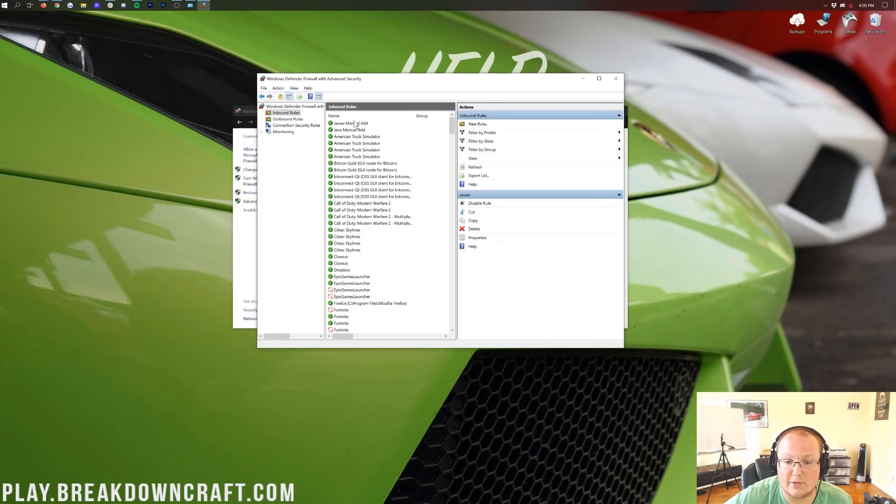
{"action": "left_click", "coordinate": [351, 123]}
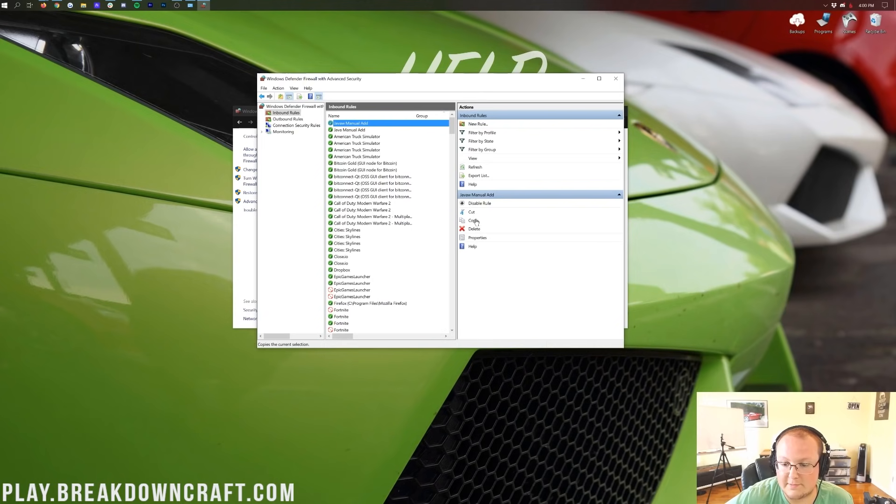
{"action": "left_click", "coordinate": [474, 228]}
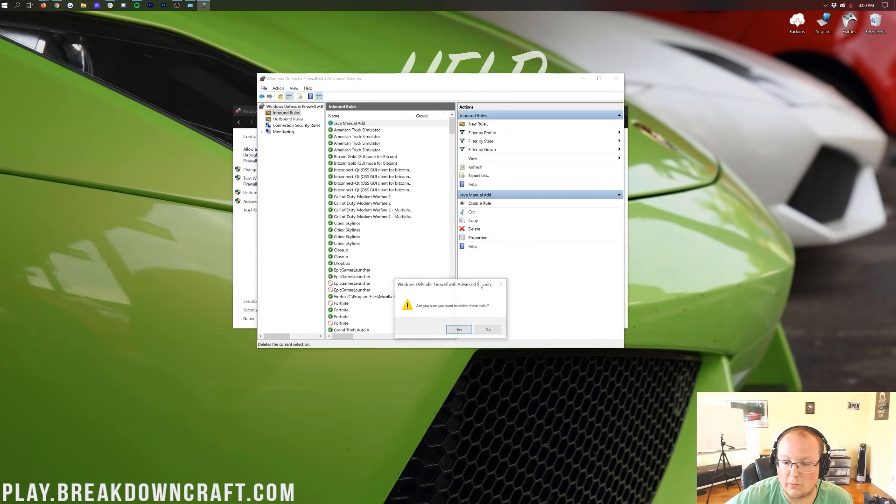
{"action": "left_click", "coordinate": [459, 329]}
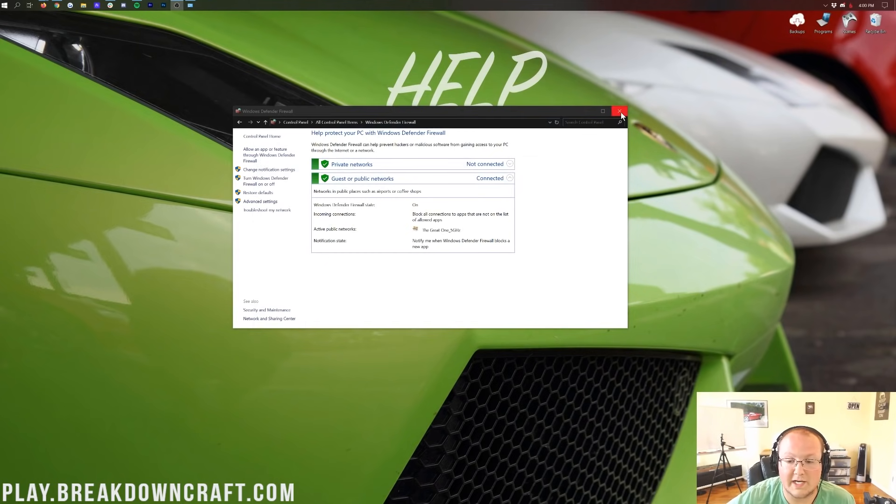
{"action": "mouse_move", "coordinate": [620, 111]}
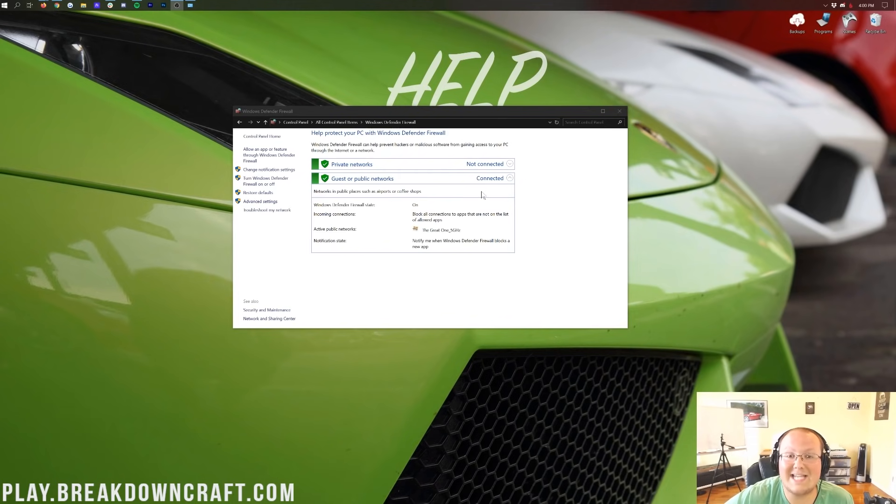
{"action": "mouse_move", "coordinate": [404, 211]}
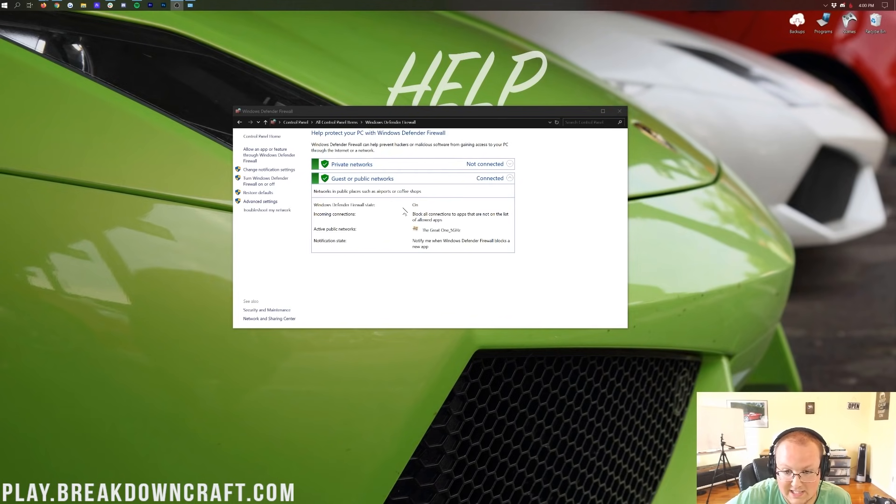
{"action": "mouse_move", "coordinate": [478, 189]}
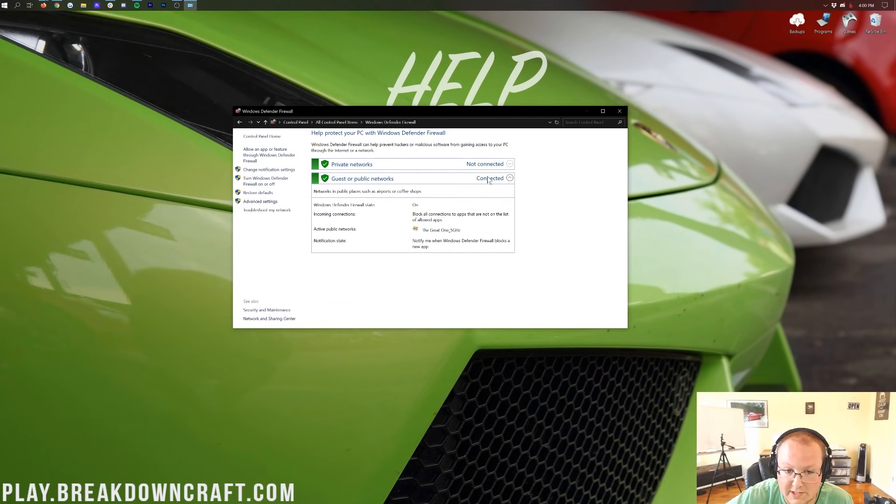
{"action": "mouse_move", "coordinate": [366, 199]}
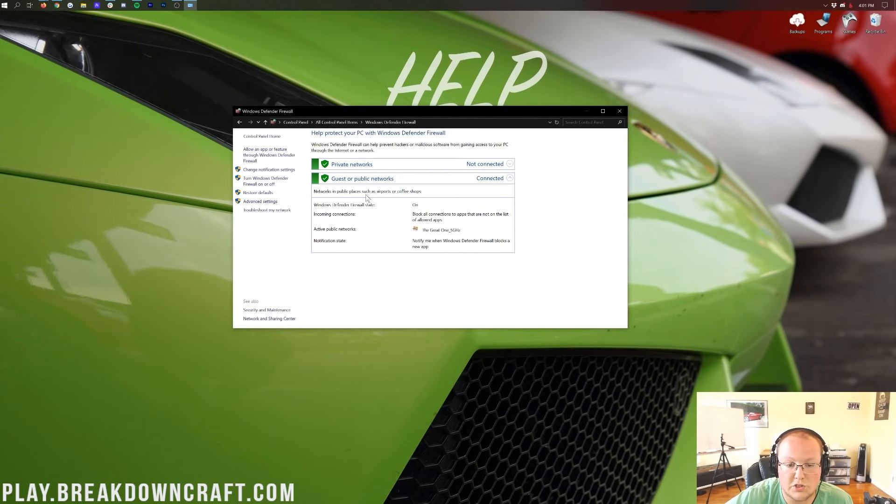
{"action": "left_click", "coordinate": [266, 180]}
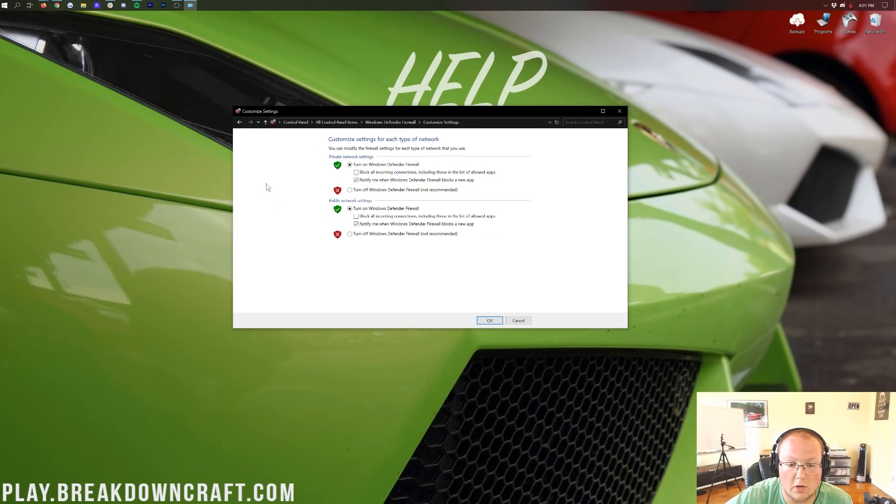
{"action": "left_click", "coordinate": [349, 190]}
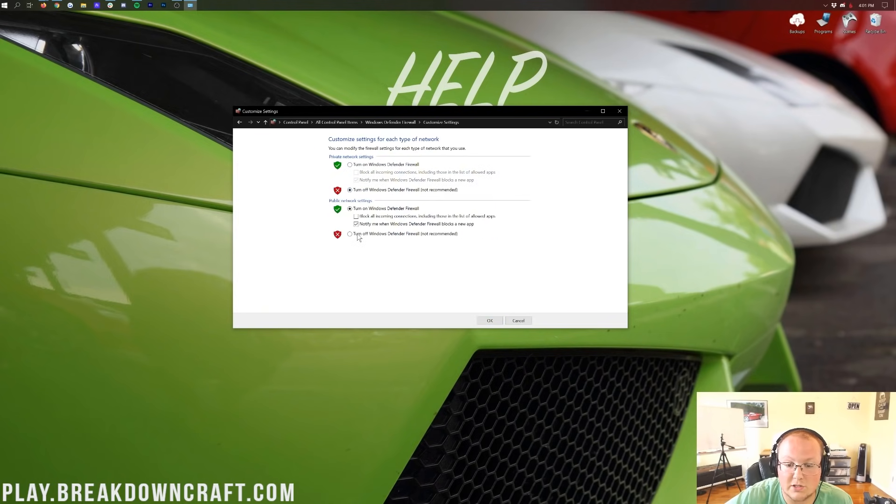
{"action": "left_click", "coordinate": [350, 234]}
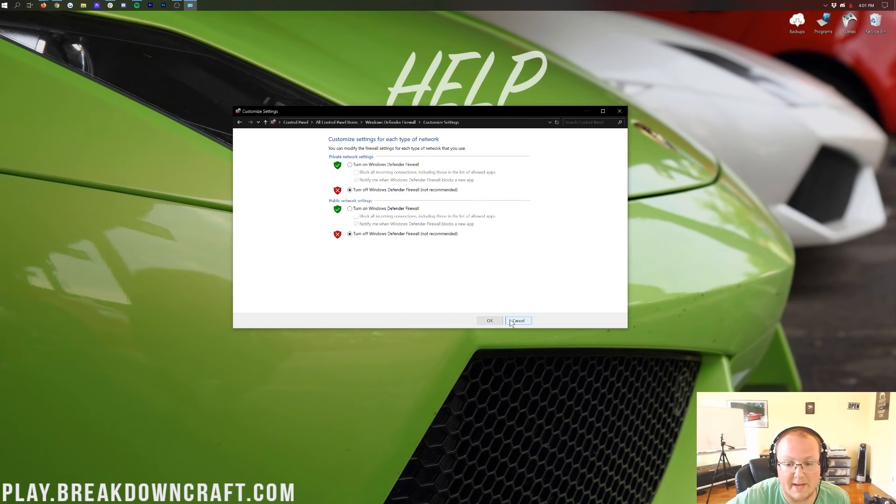
{"action": "left_click", "coordinate": [517, 320]}
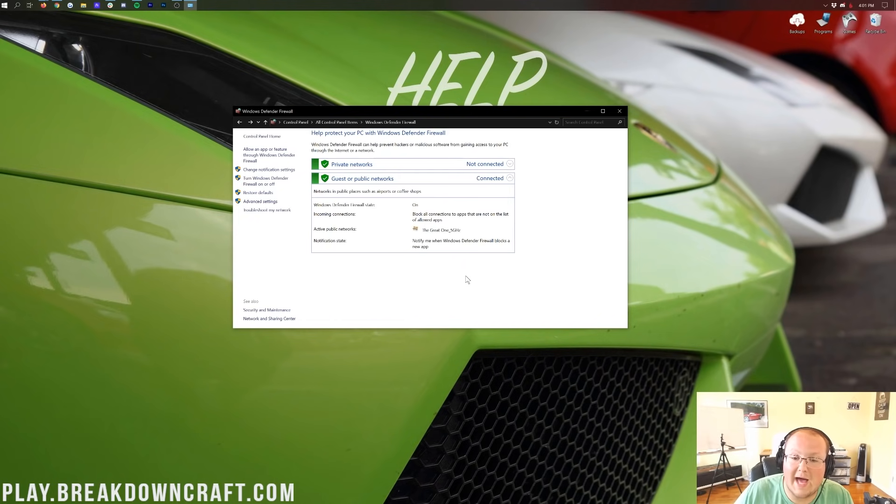
{"action": "mouse_move", "coordinate": [590, 240]}
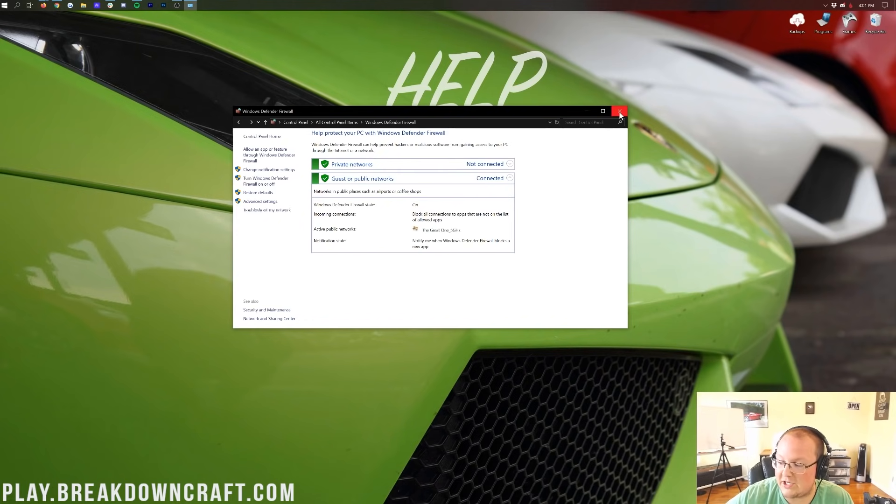
{"action": "mouse_move", "coordinate": [619, 111]}
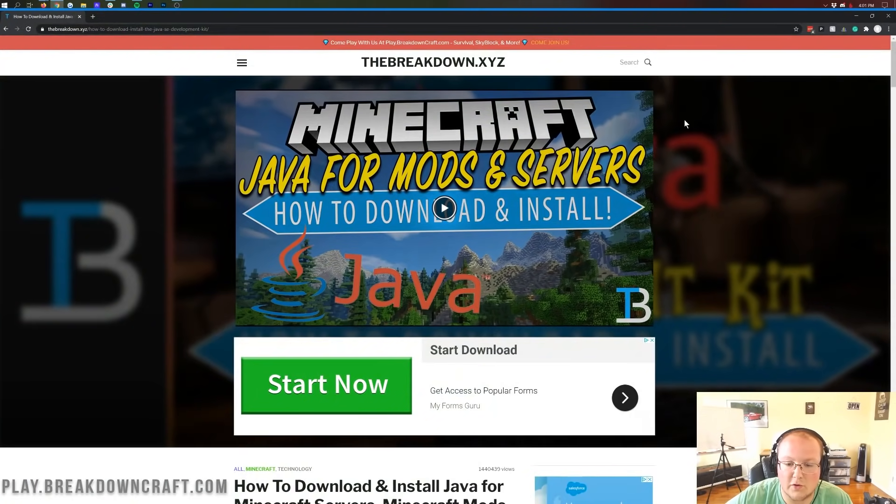
Step: Scroll down the TheBreakdown.xyz Java install guide page
{"action": "scroll", "scroll_direction": "down", "scroll_amount": 3}
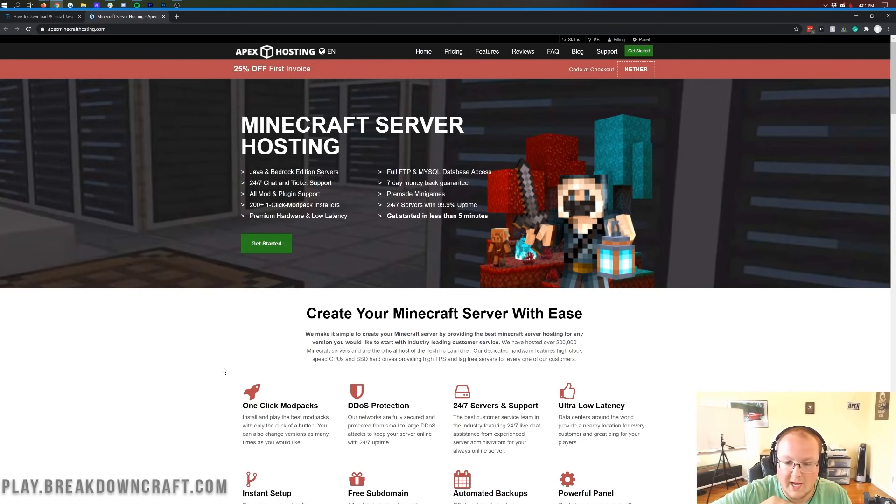
{"action": "mouse_move", "coordinate": [301, 59]}
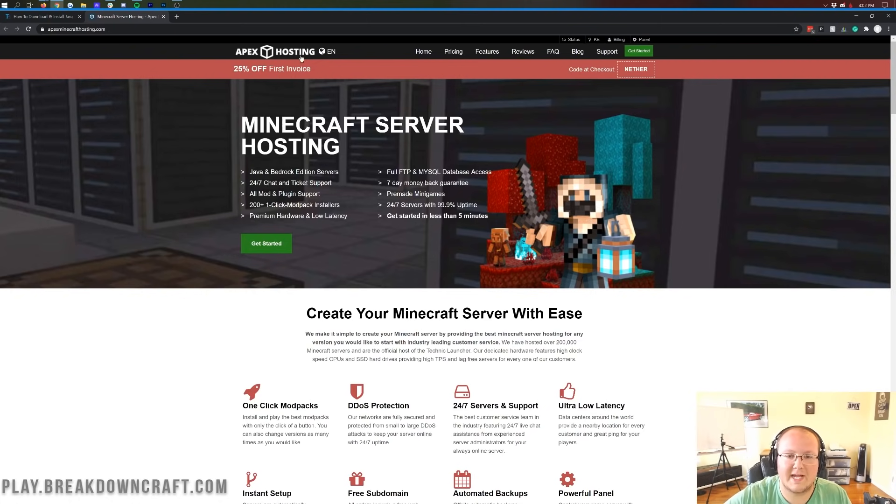
{"action": "mouse_move", "coordinate": [580, 136]}
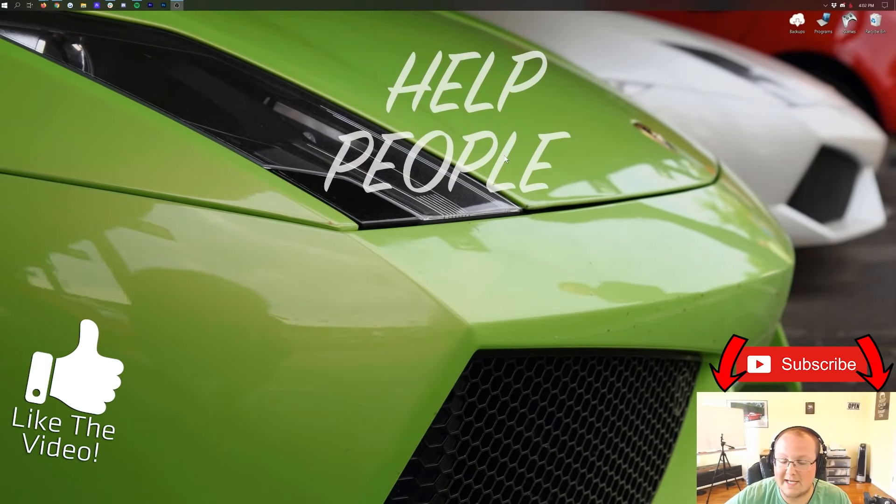
{"action": "mouse_move", "coordinate": [328, 158]}
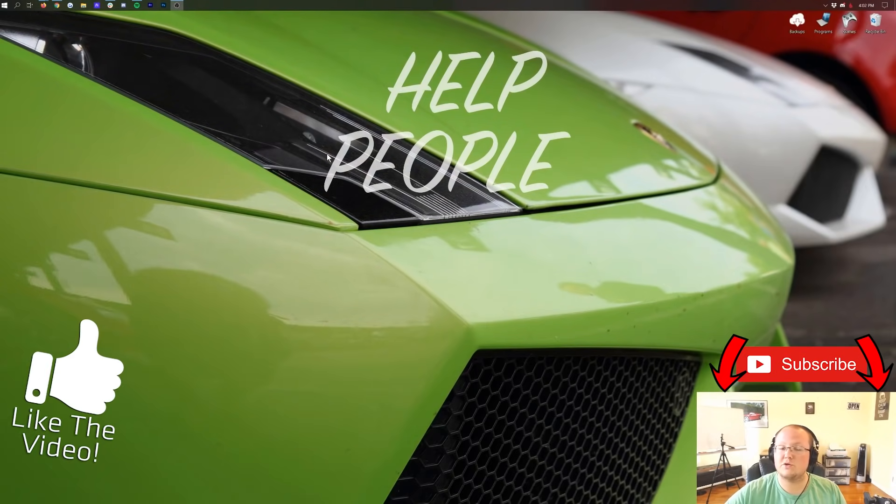